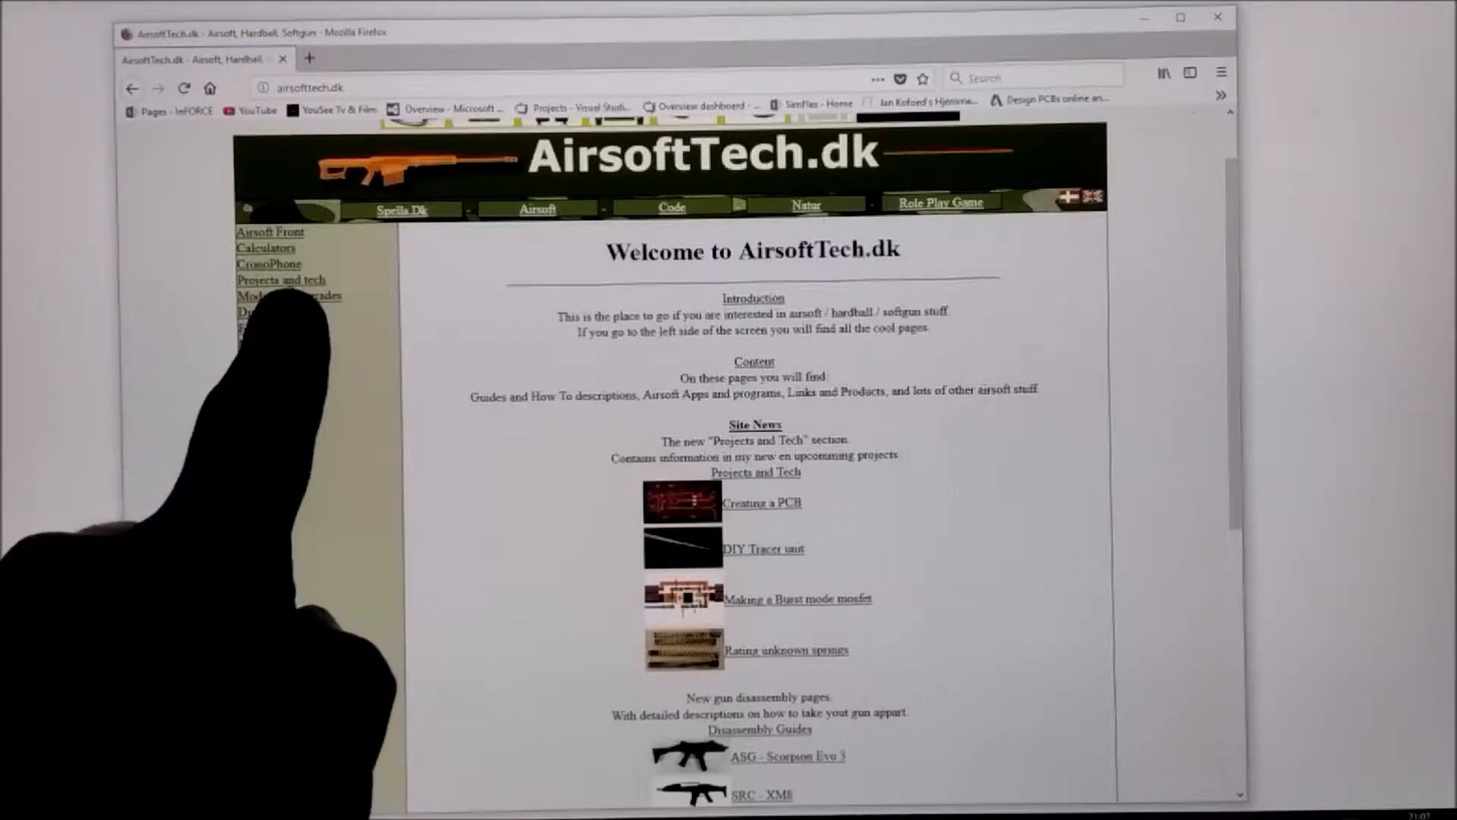
- Open AirsoftTech.dk's Projects and Tech page and scroll to the 2016 burst mode mosfet entry
click(281, 280)
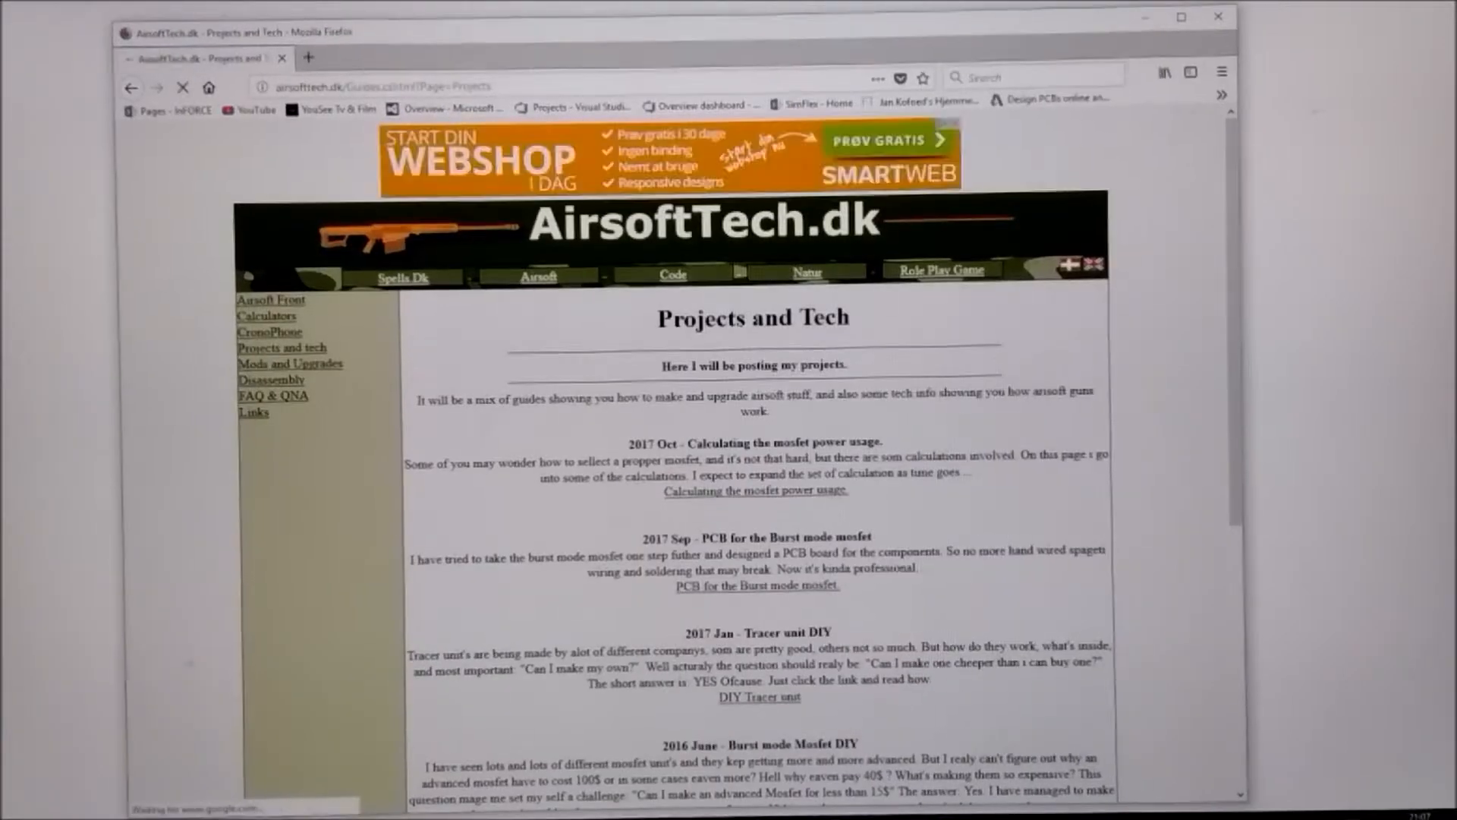
click(183, 88)
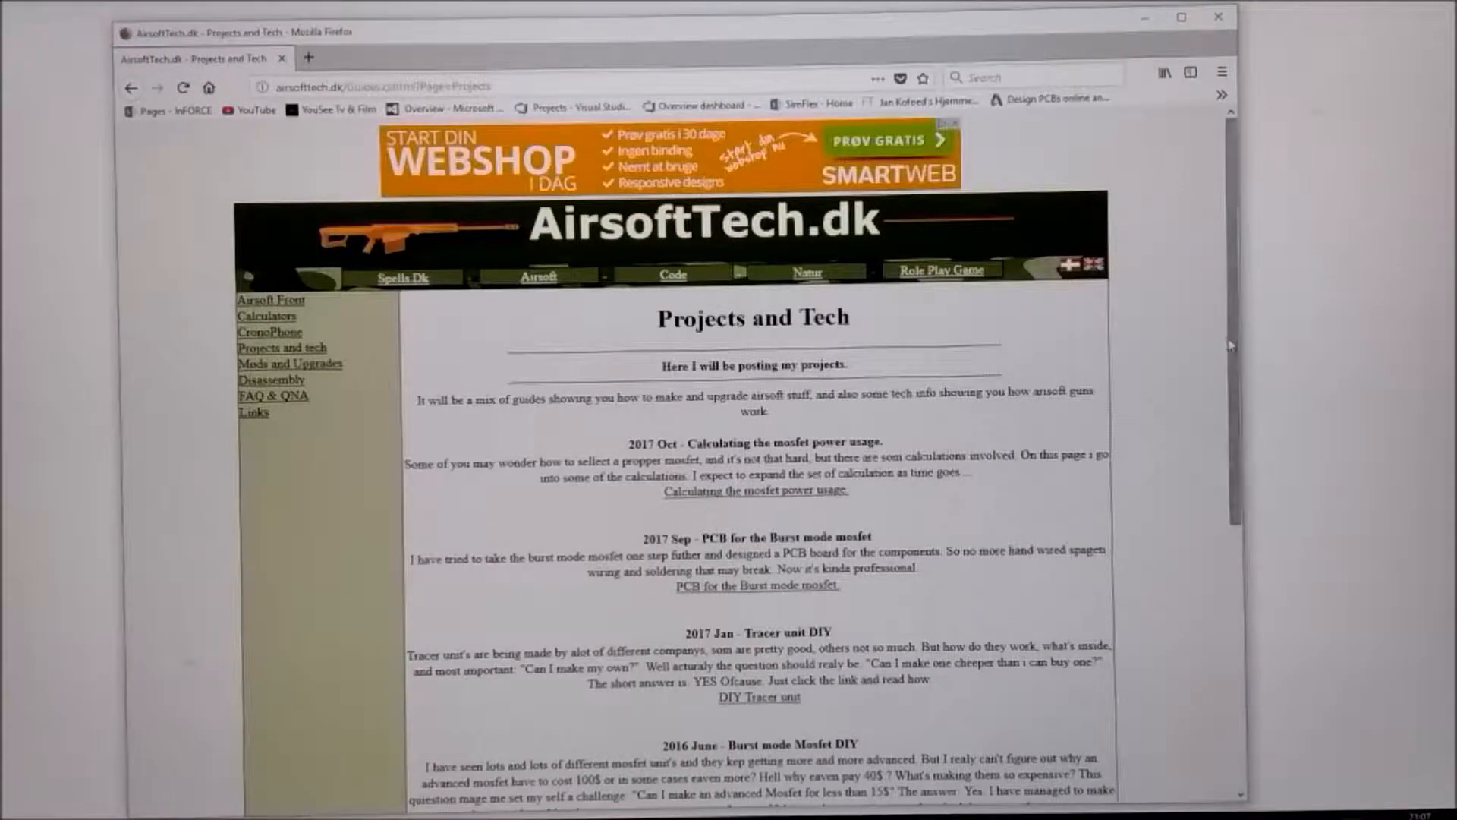
scroll(down, 3)
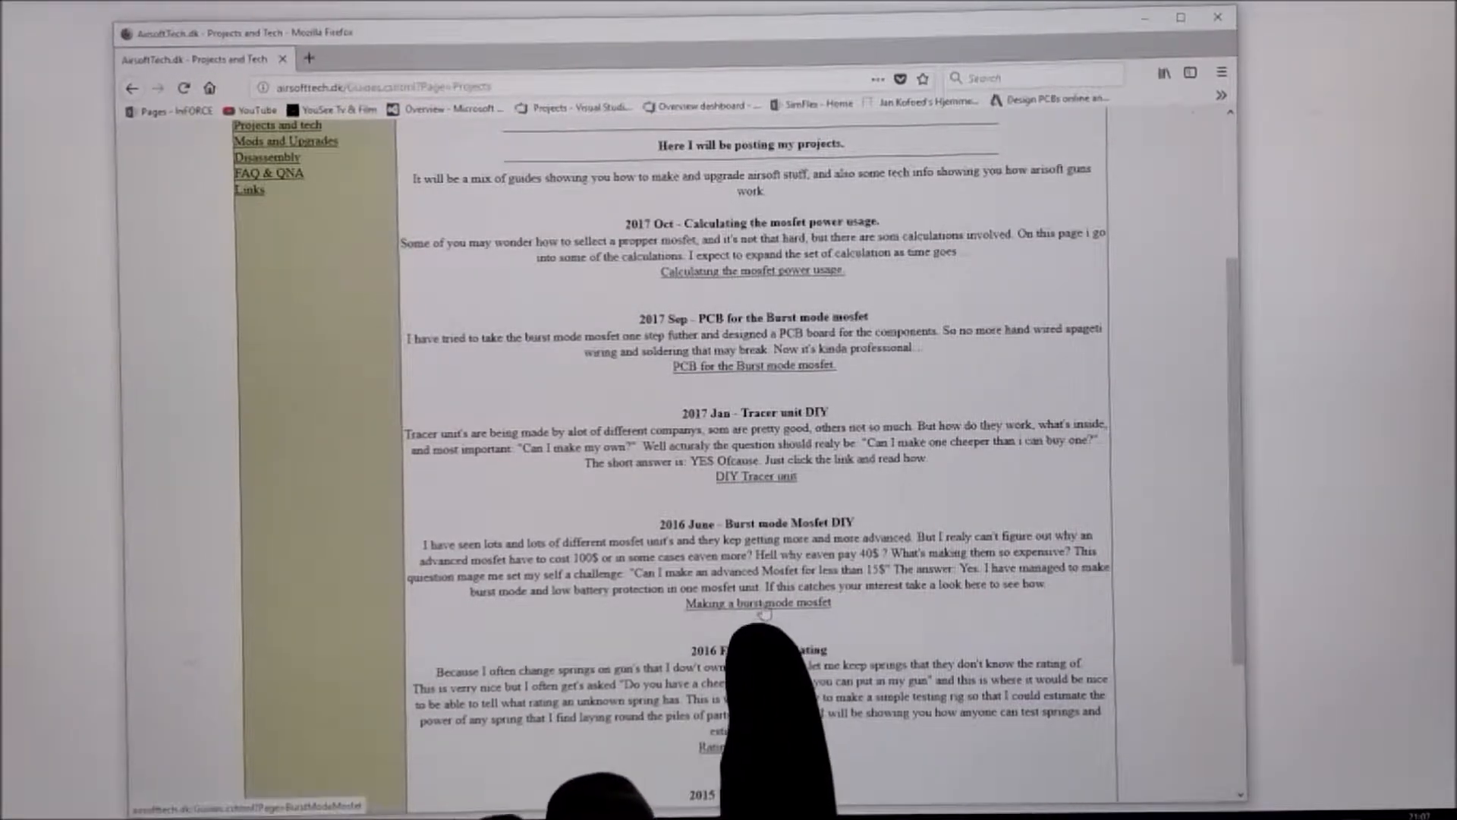
- Open 'Making a burst mode mosfet' and scroll through wiring and build steps to 'Download the code'
click(756, 602)
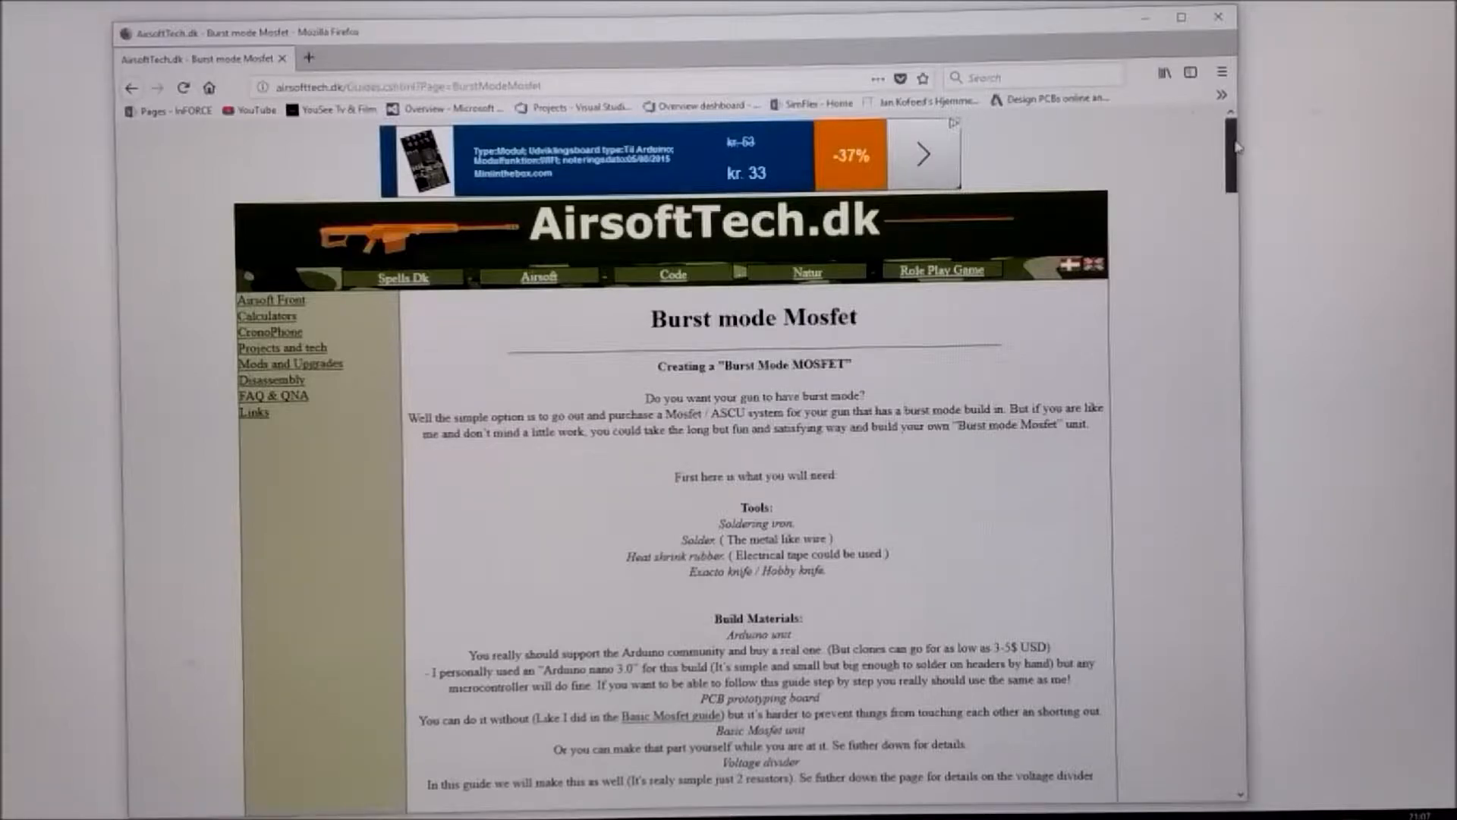
scroll(down, 3)
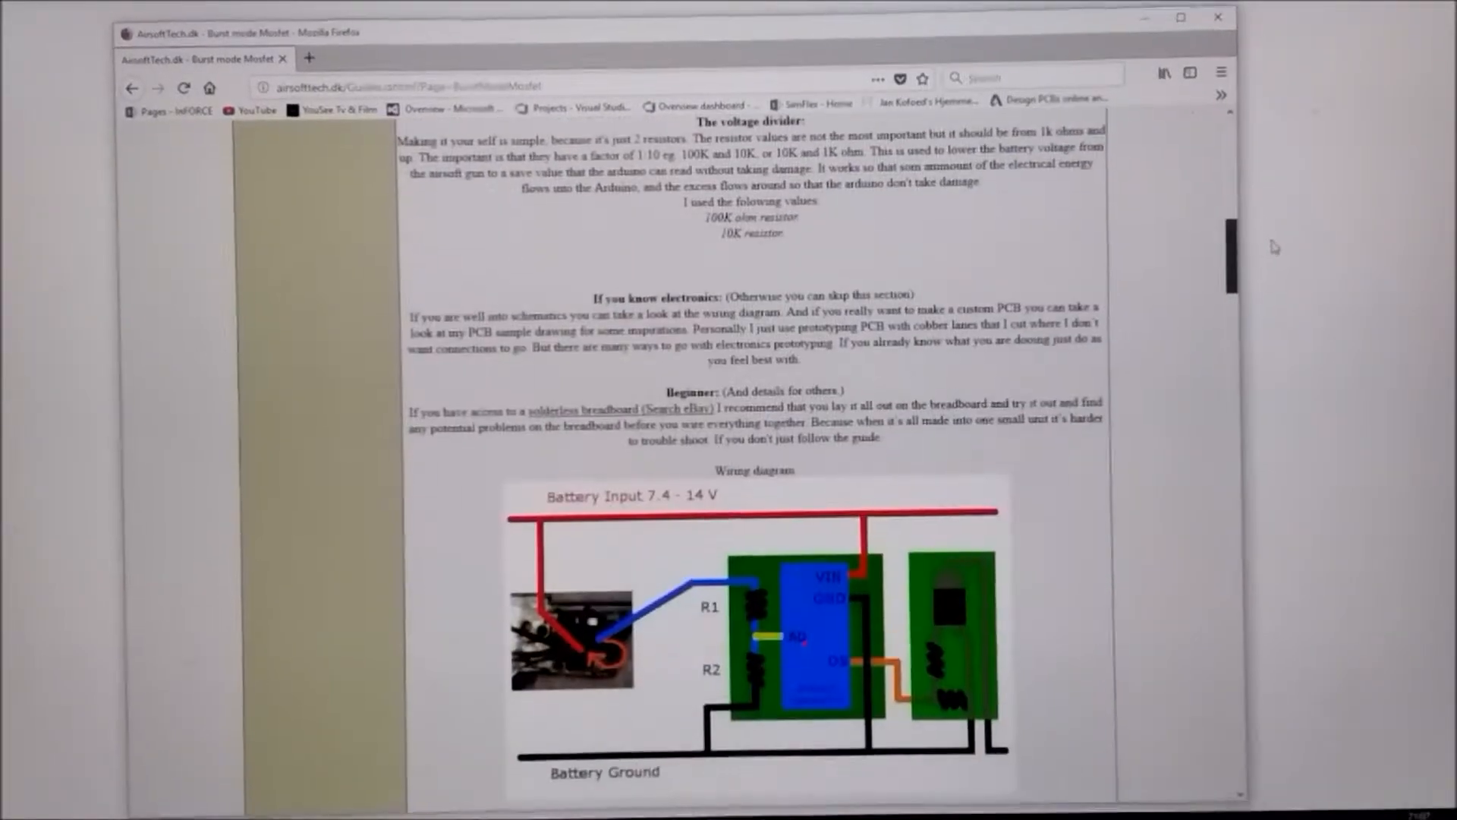
scroll(down, 3)
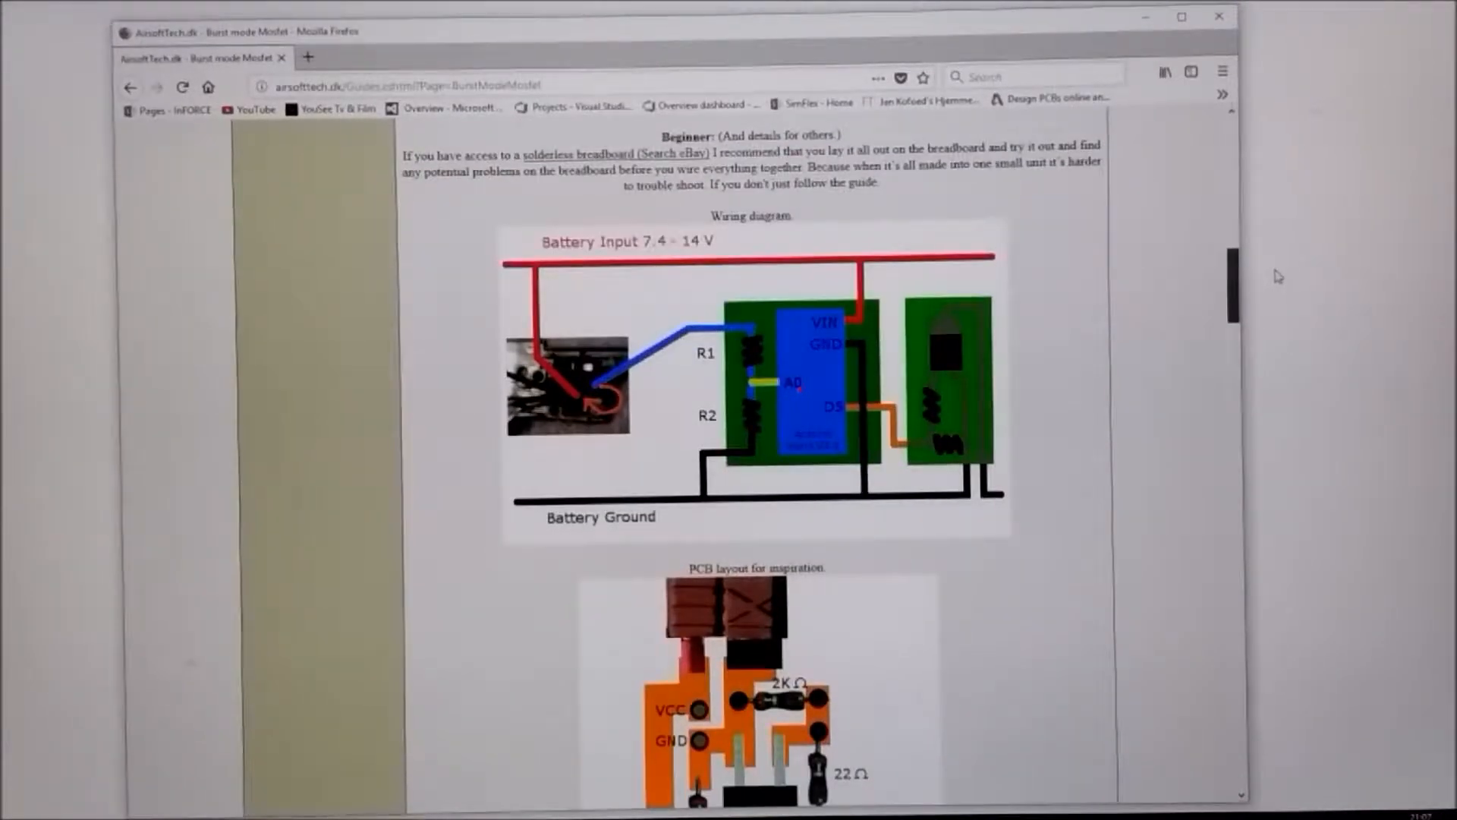
scroll(down, 3)
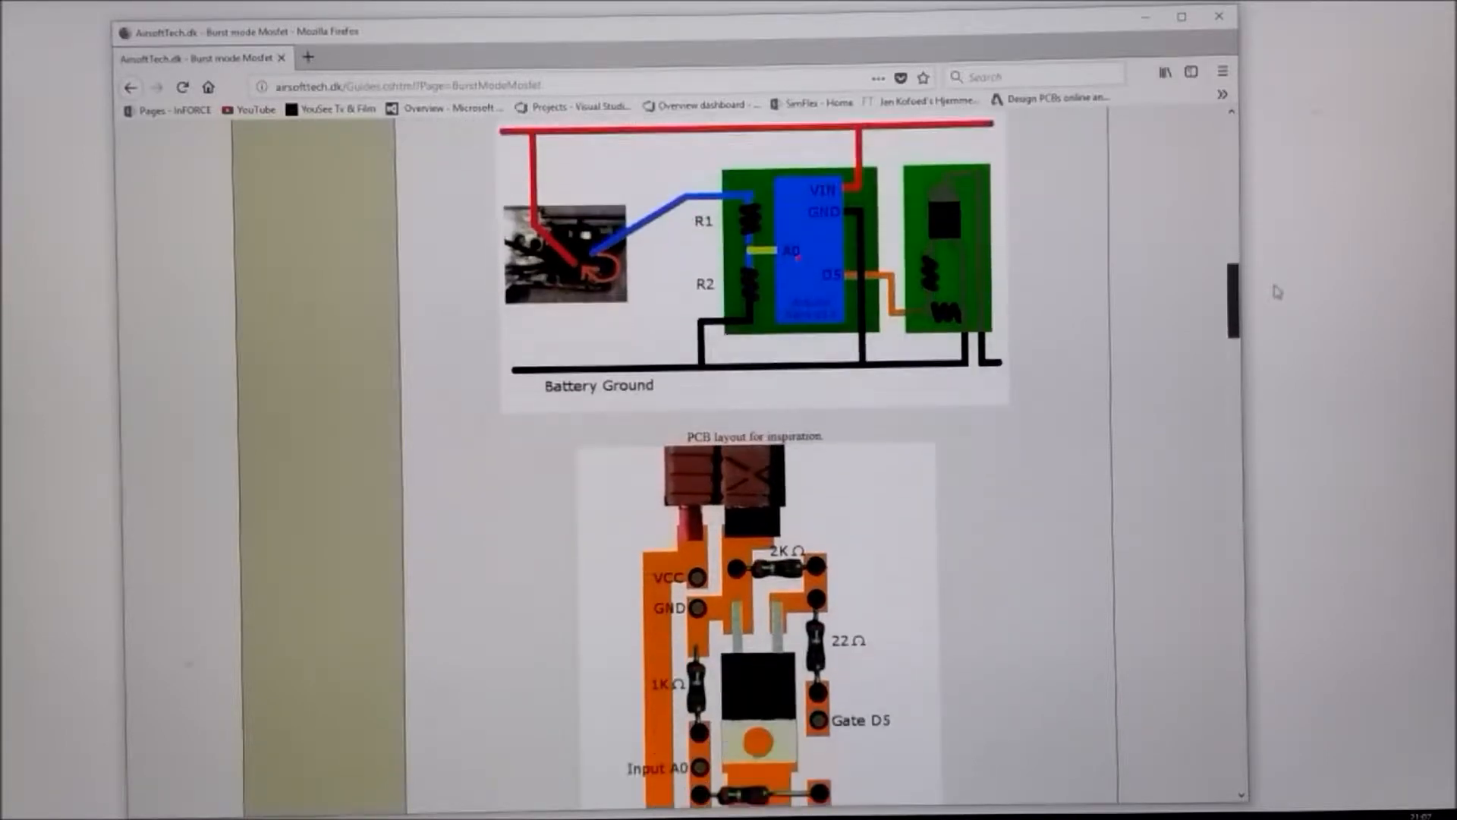
scroll(down, 3)
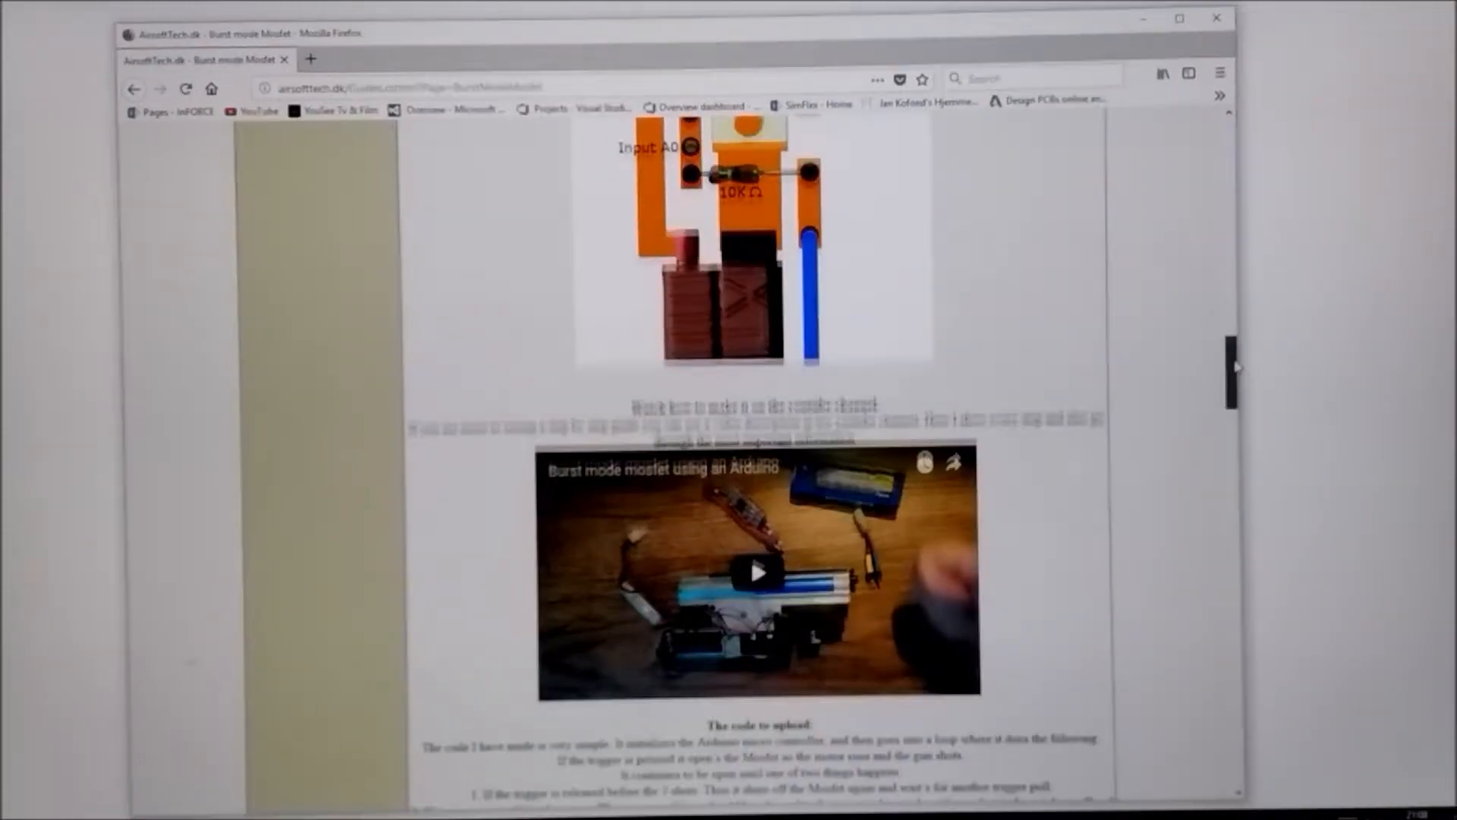
scroll(down, 3)
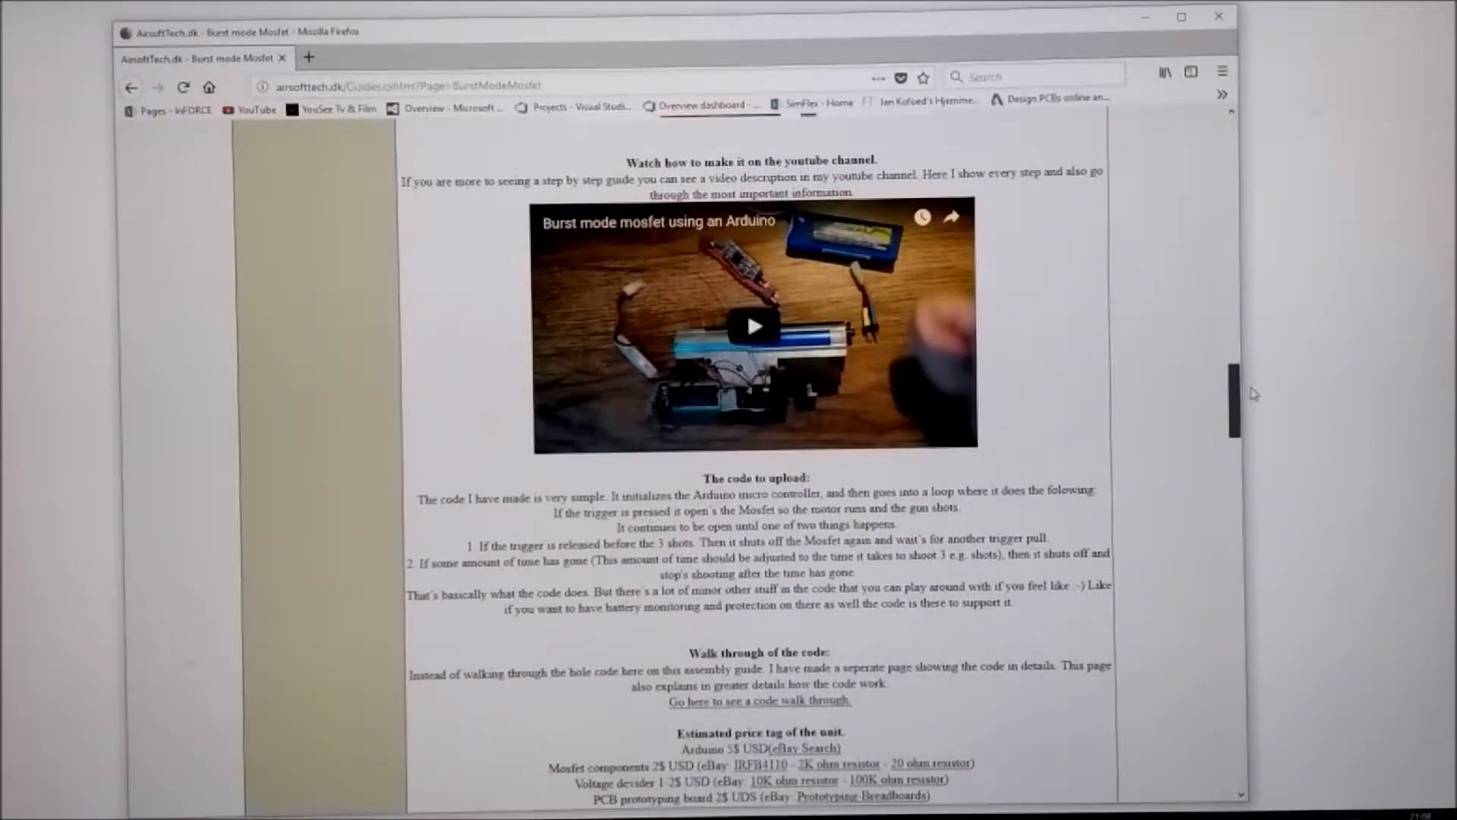
scroll(down, 3)
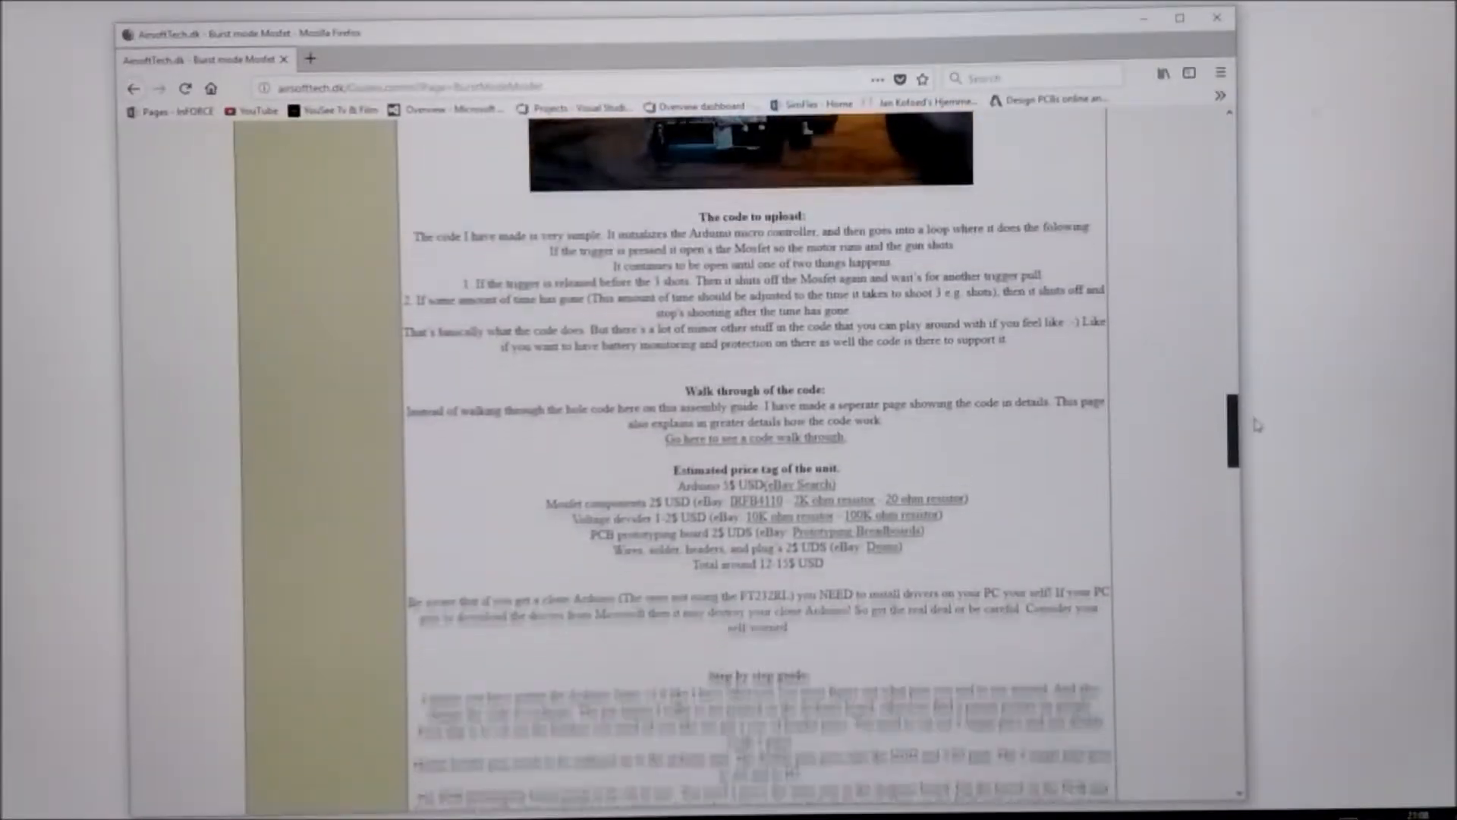
scroll(down, 3)
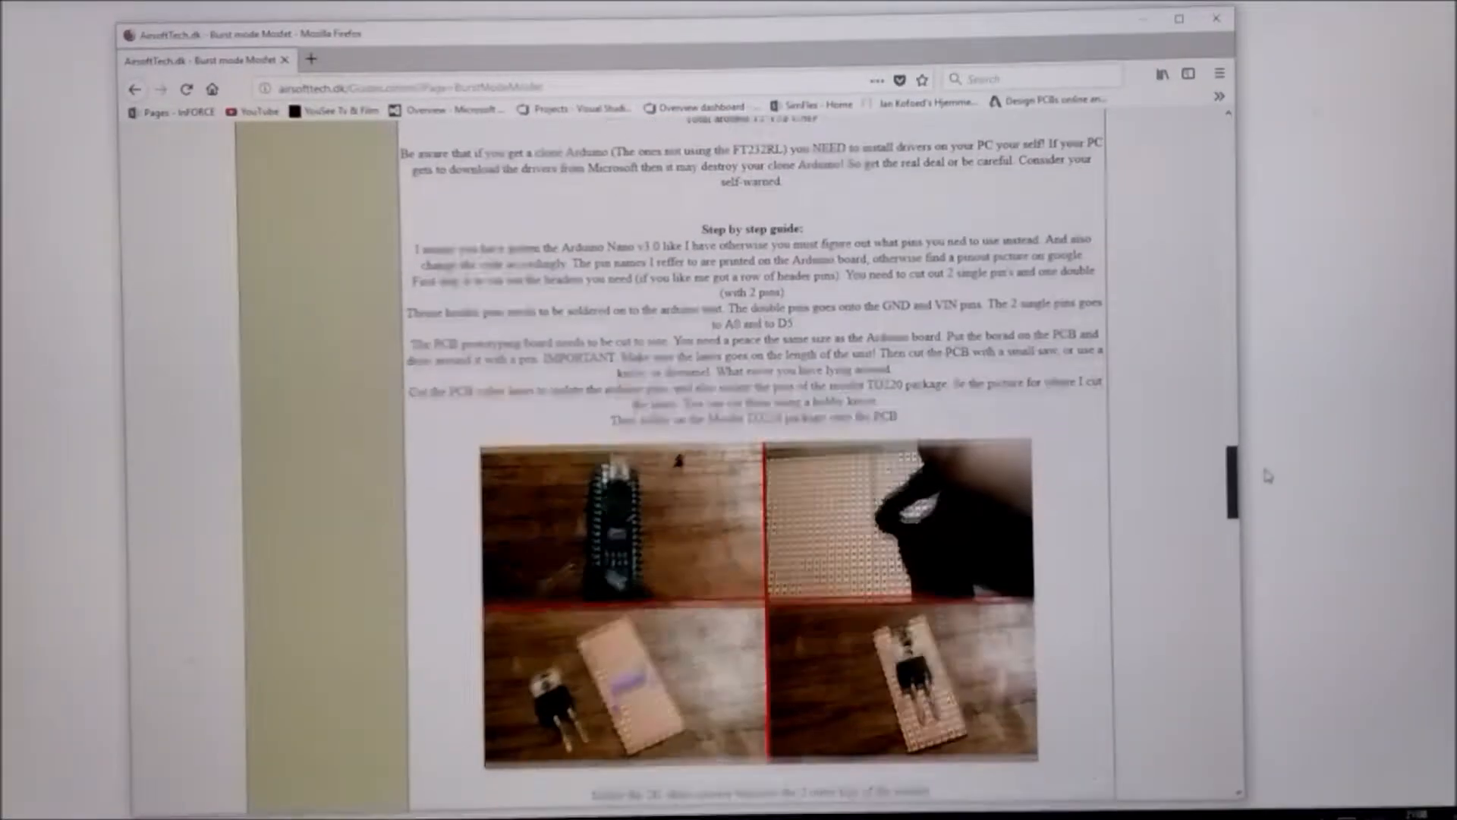
scroll(down, 3)
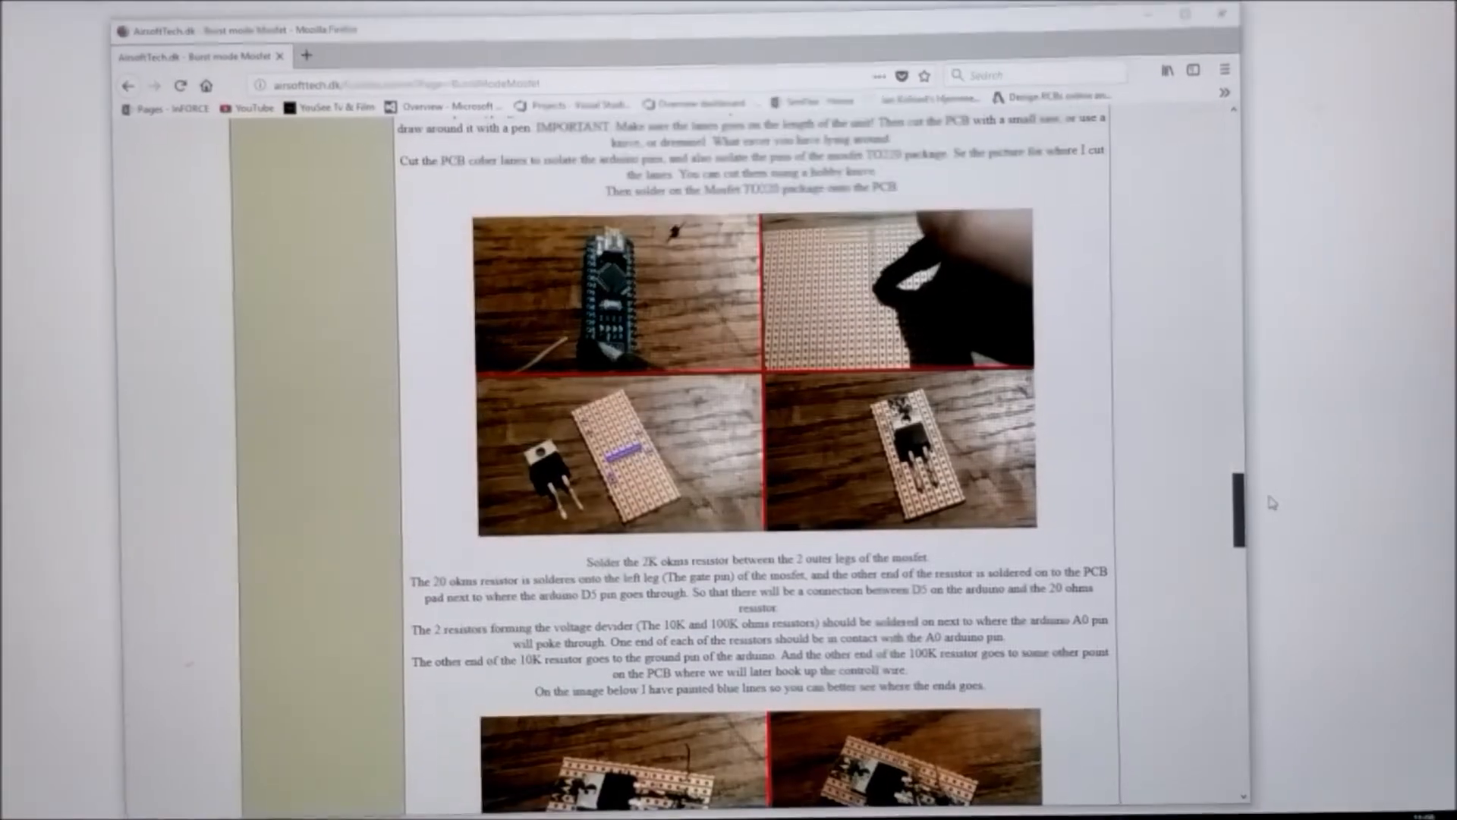
scroll(down, 3)
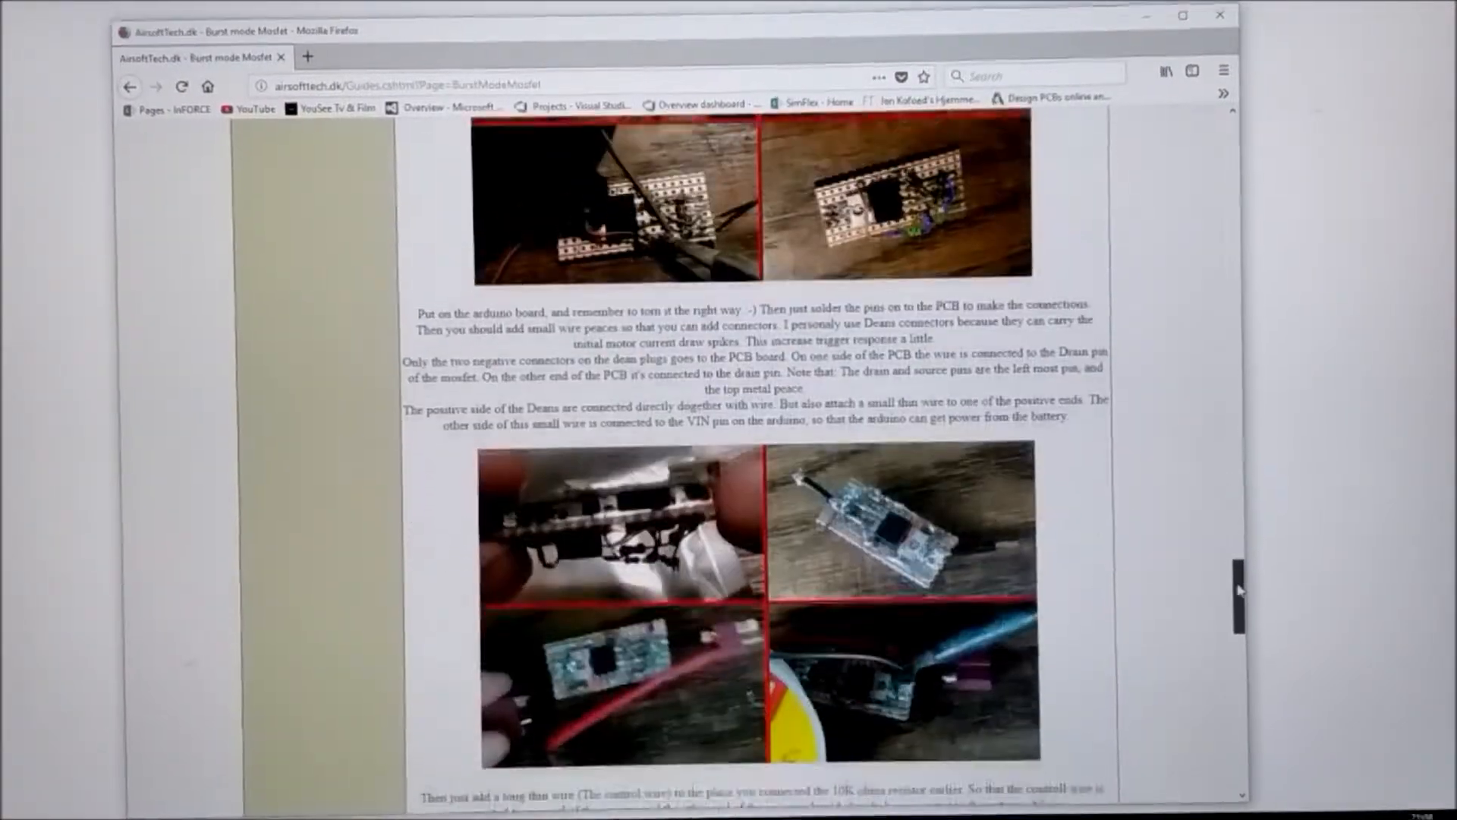
scroll(down, 3)
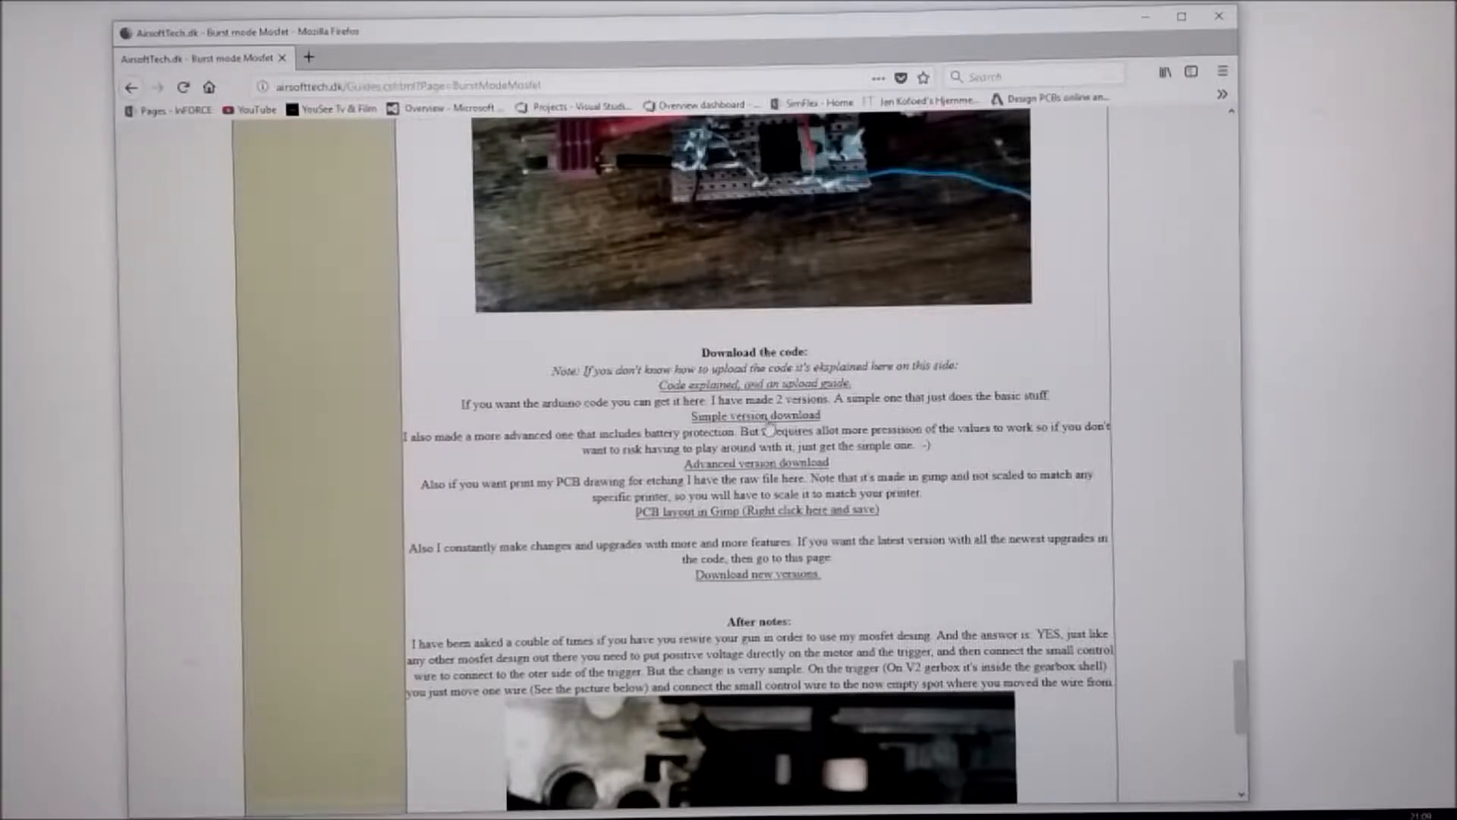
- Save the 'Simple version download' link as BurstMosfetSimple.txt in the ASCU_Demo folder
right_click(754, 415)
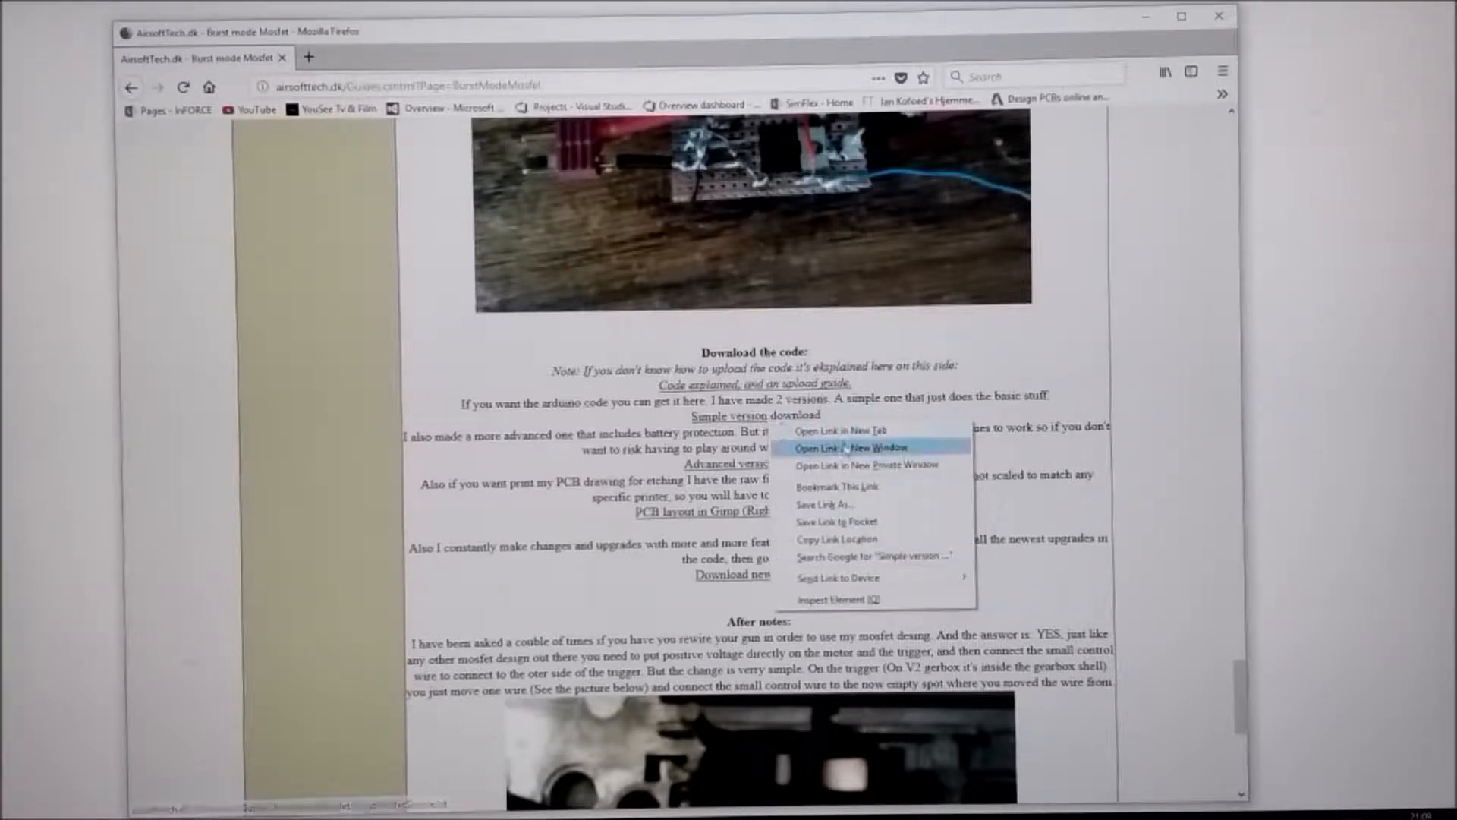
click(843, 448)
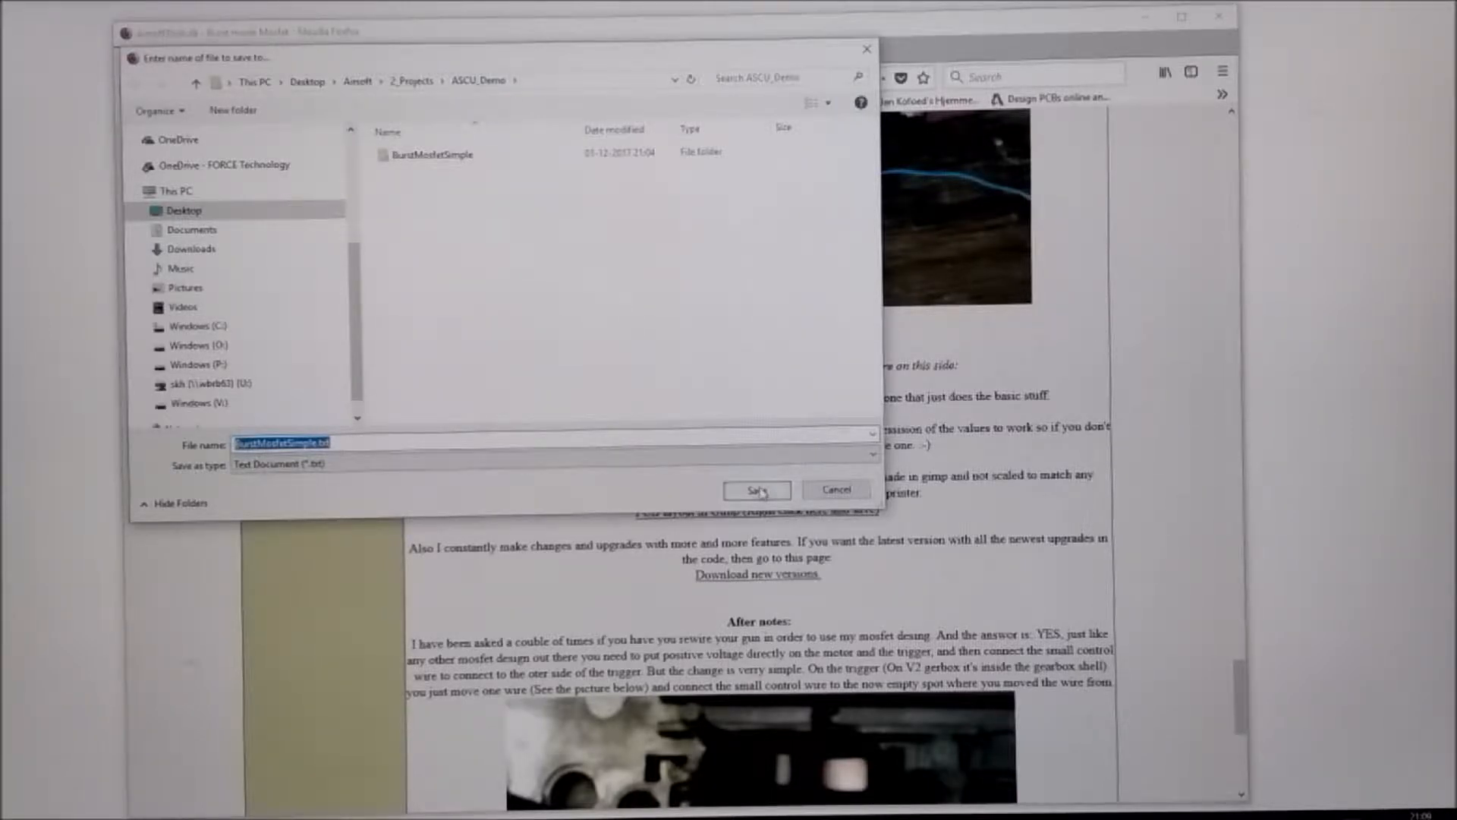
click(757, 490)
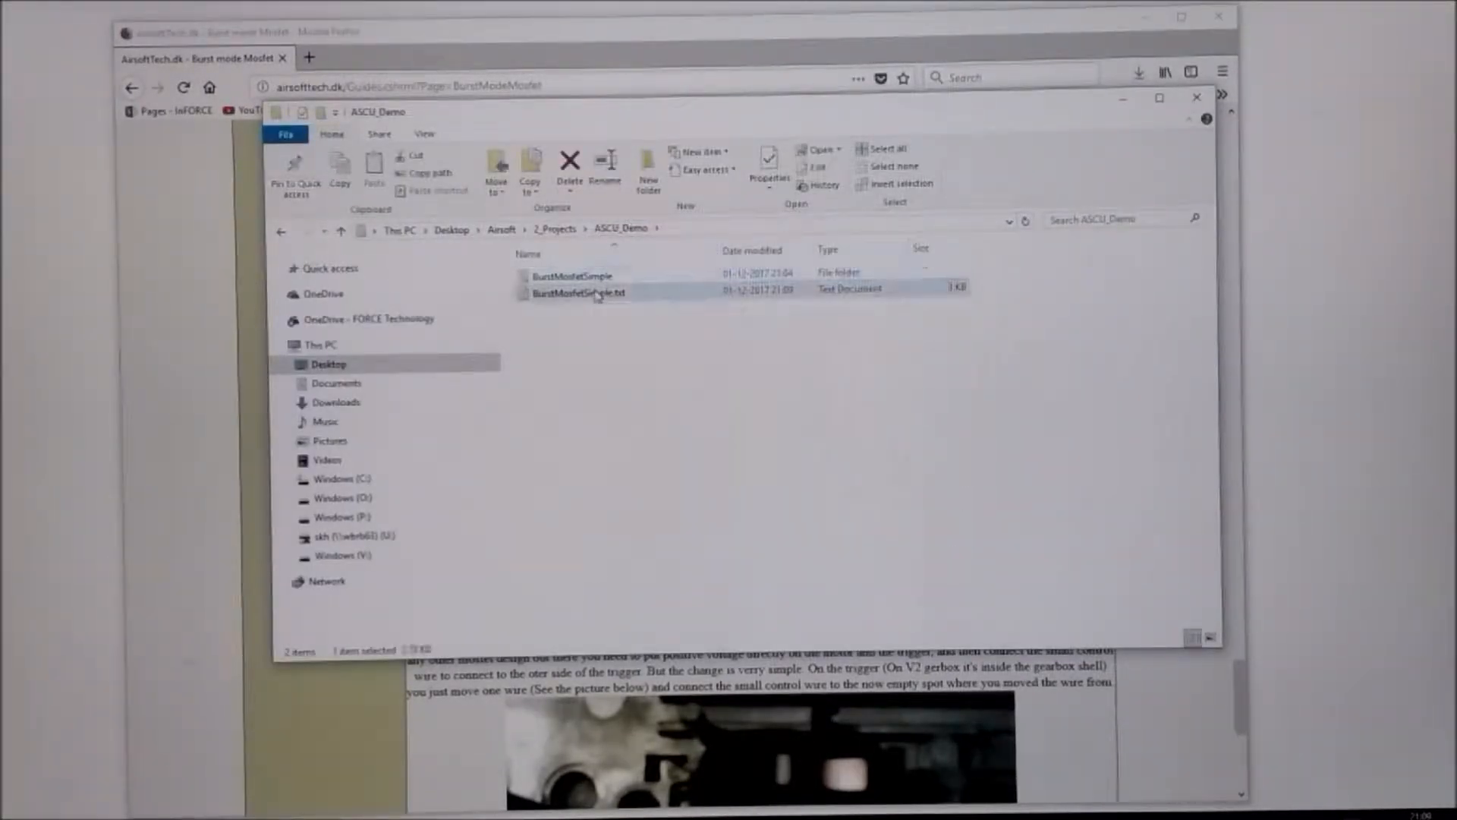
- Rename BurstMosfetSimple.txt to BurstMosfetSimple.ino, accepting the extension-change warning
click(578, 293)
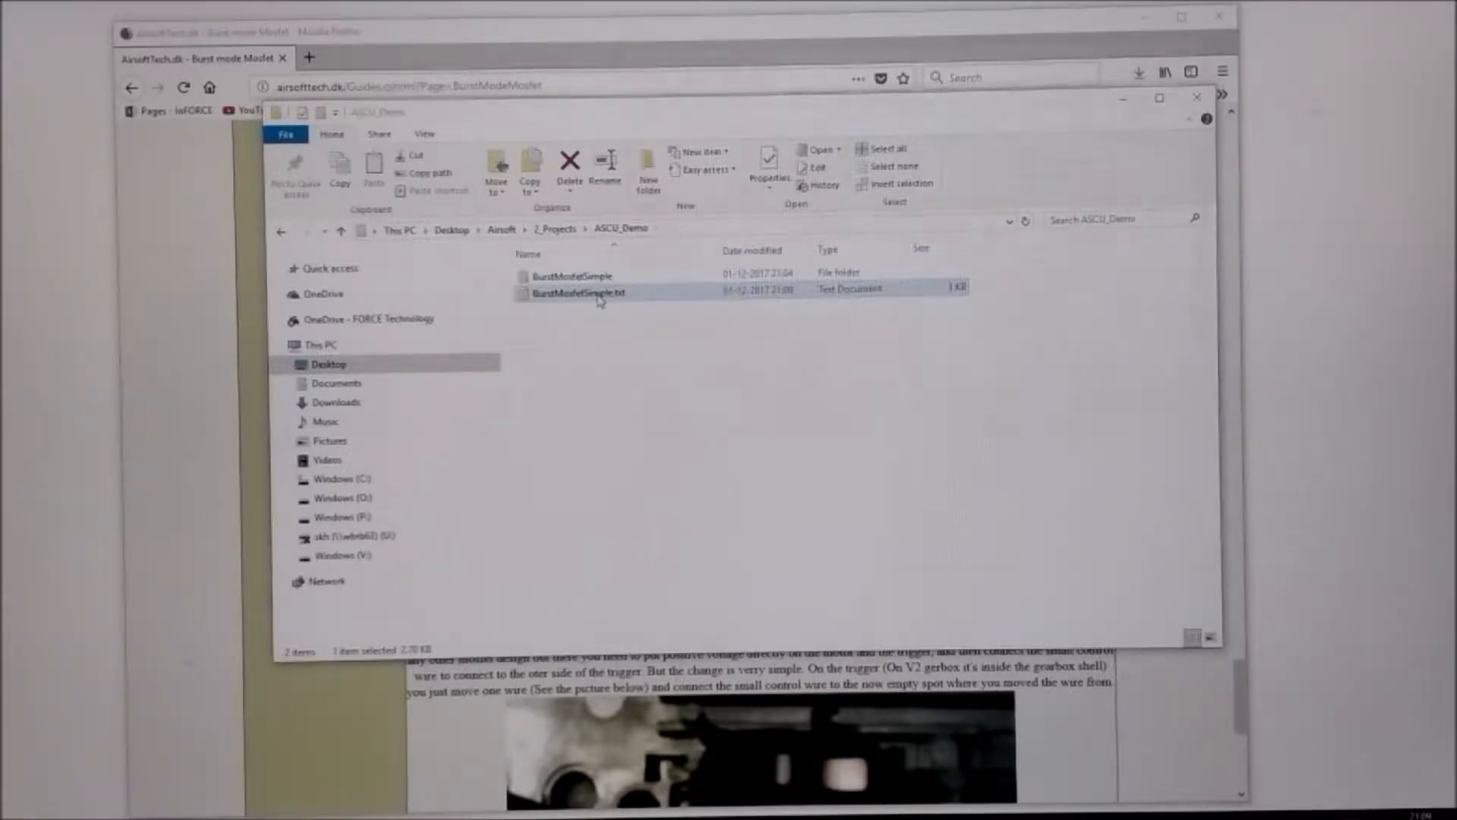
double_click(581, 291)
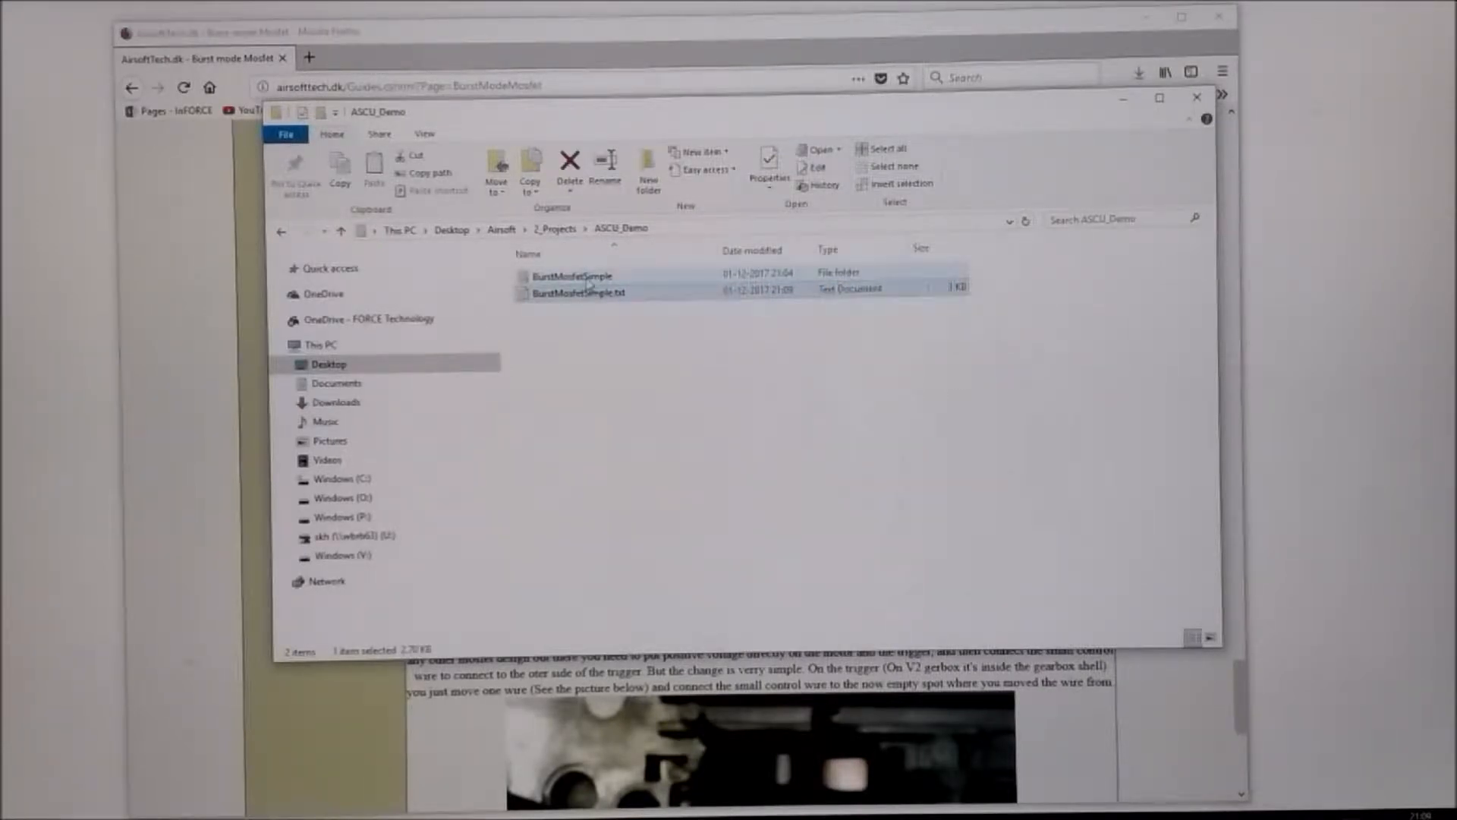
click(580, 293)
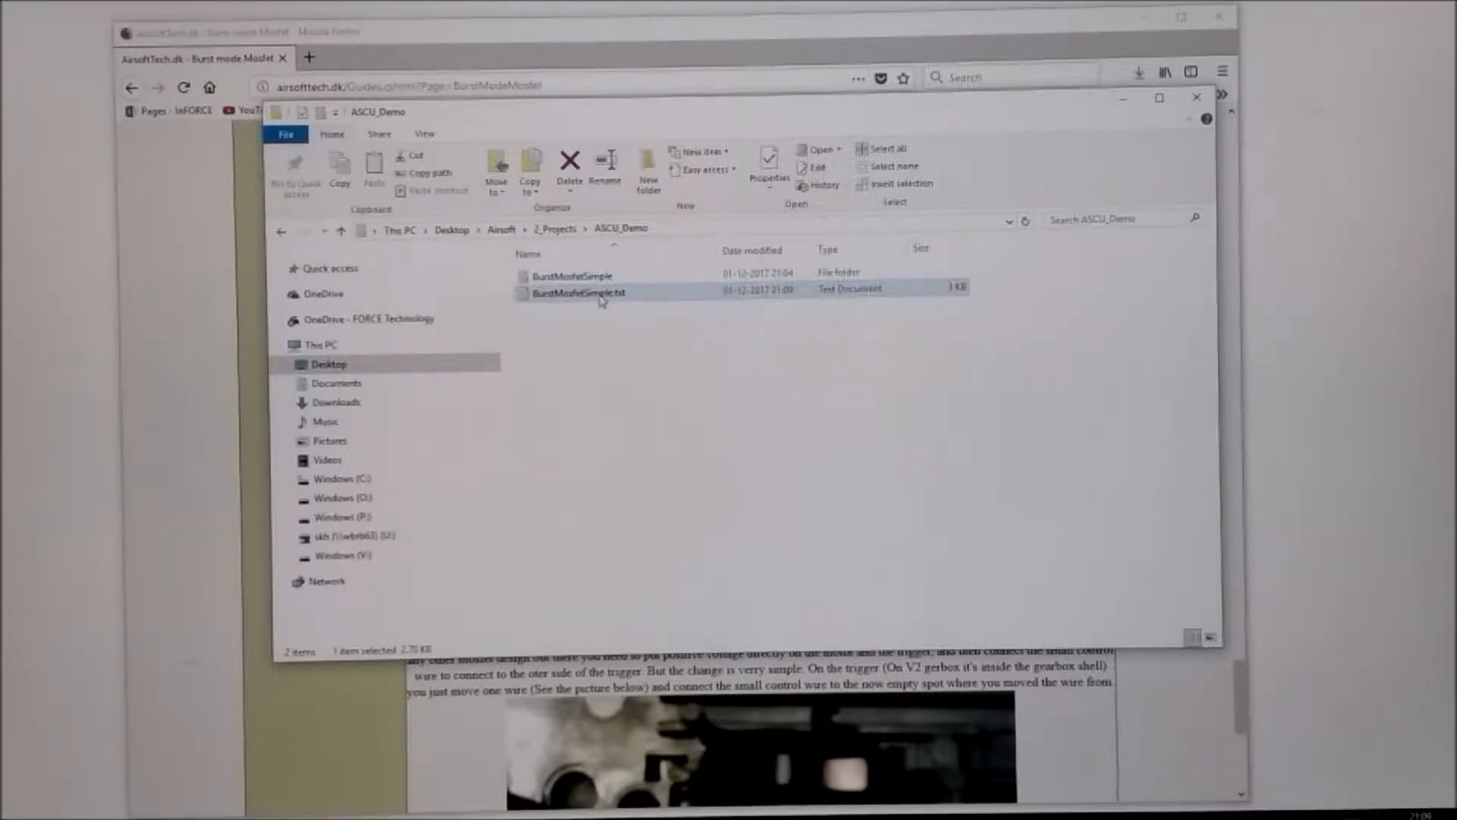
right_click(580, 292)
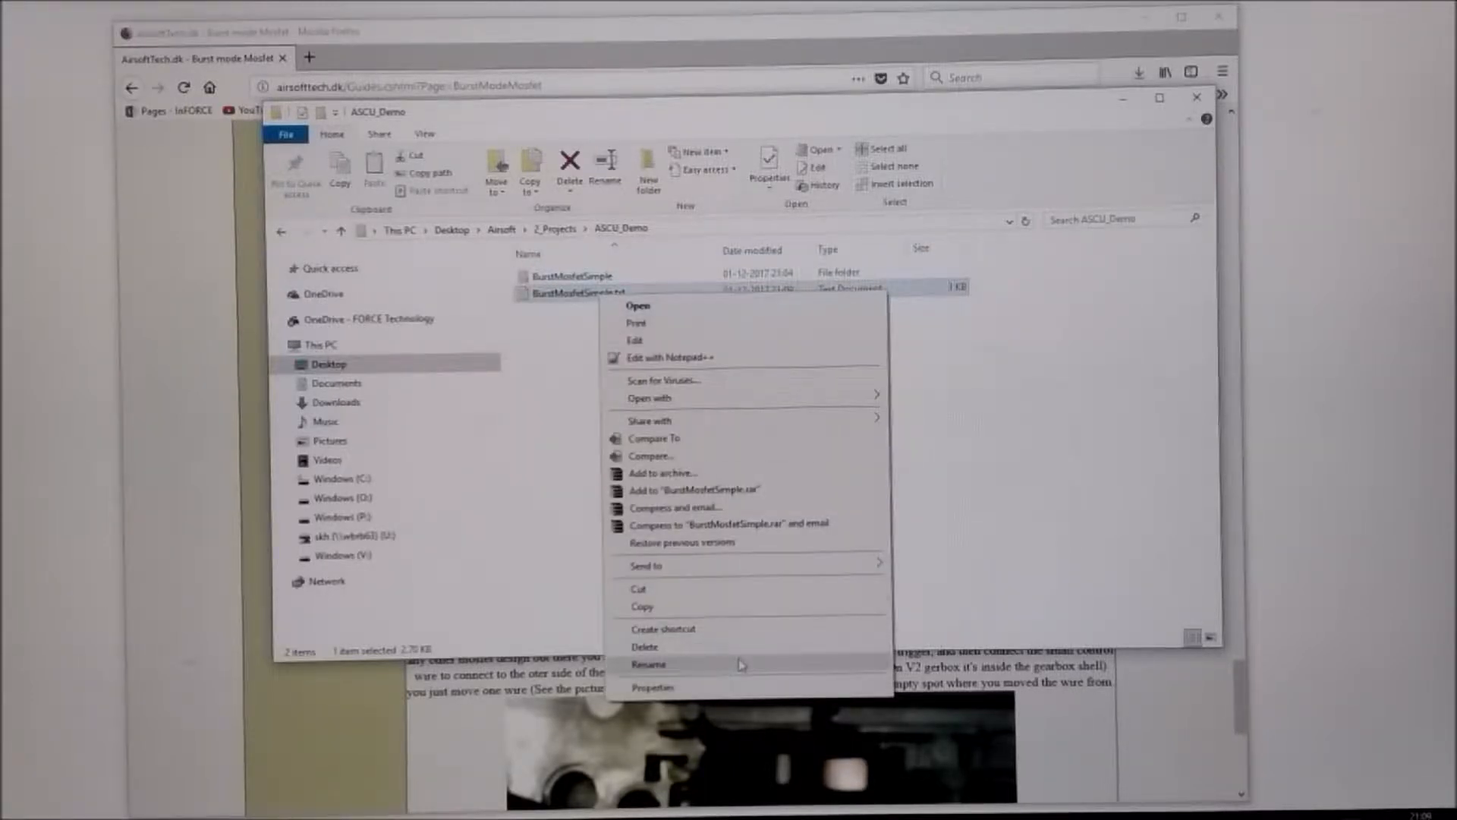
click(649, 663)
text(BurstMosfetSimple.ino)
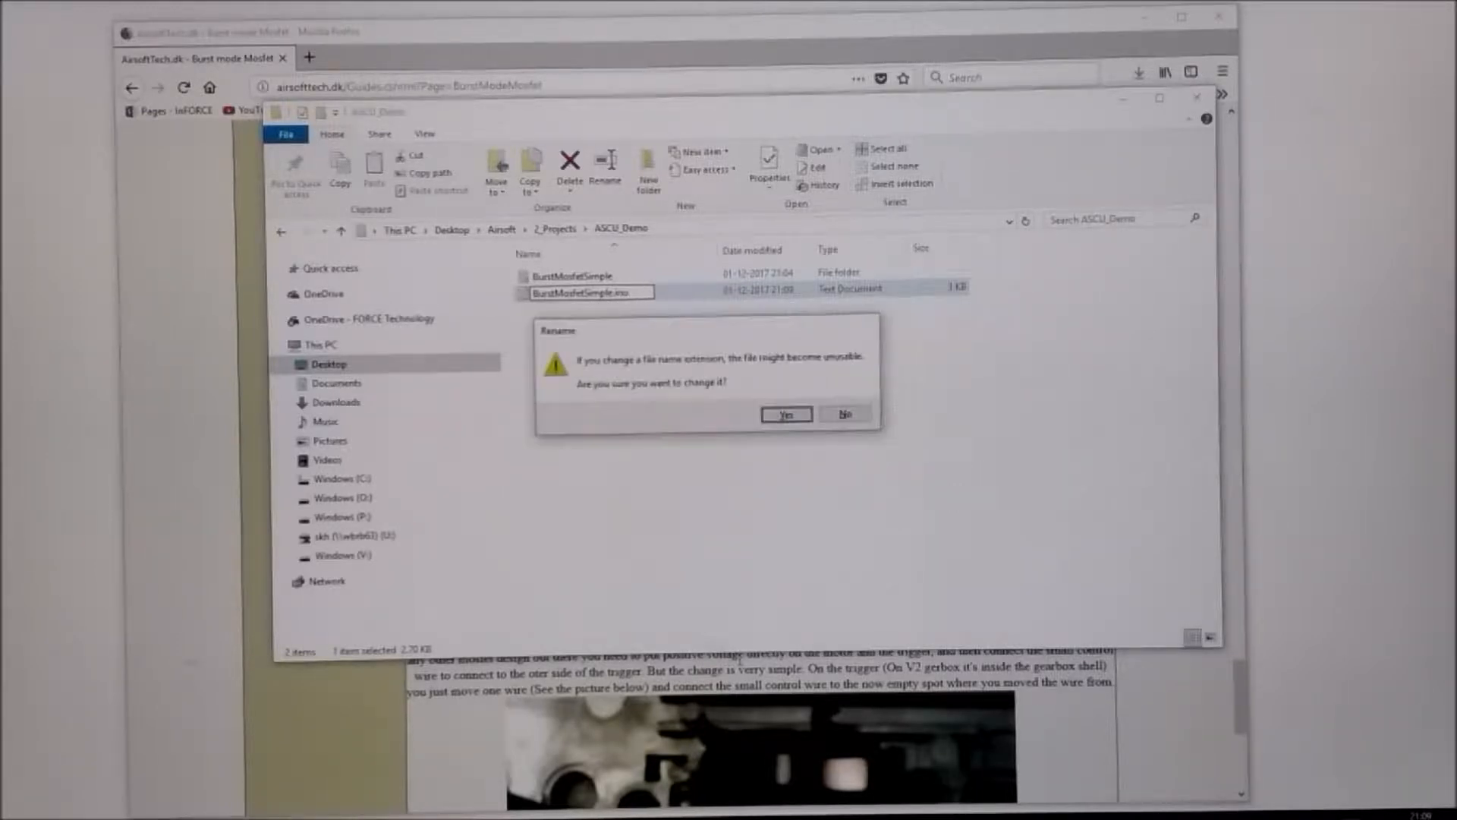
click(786, 414)
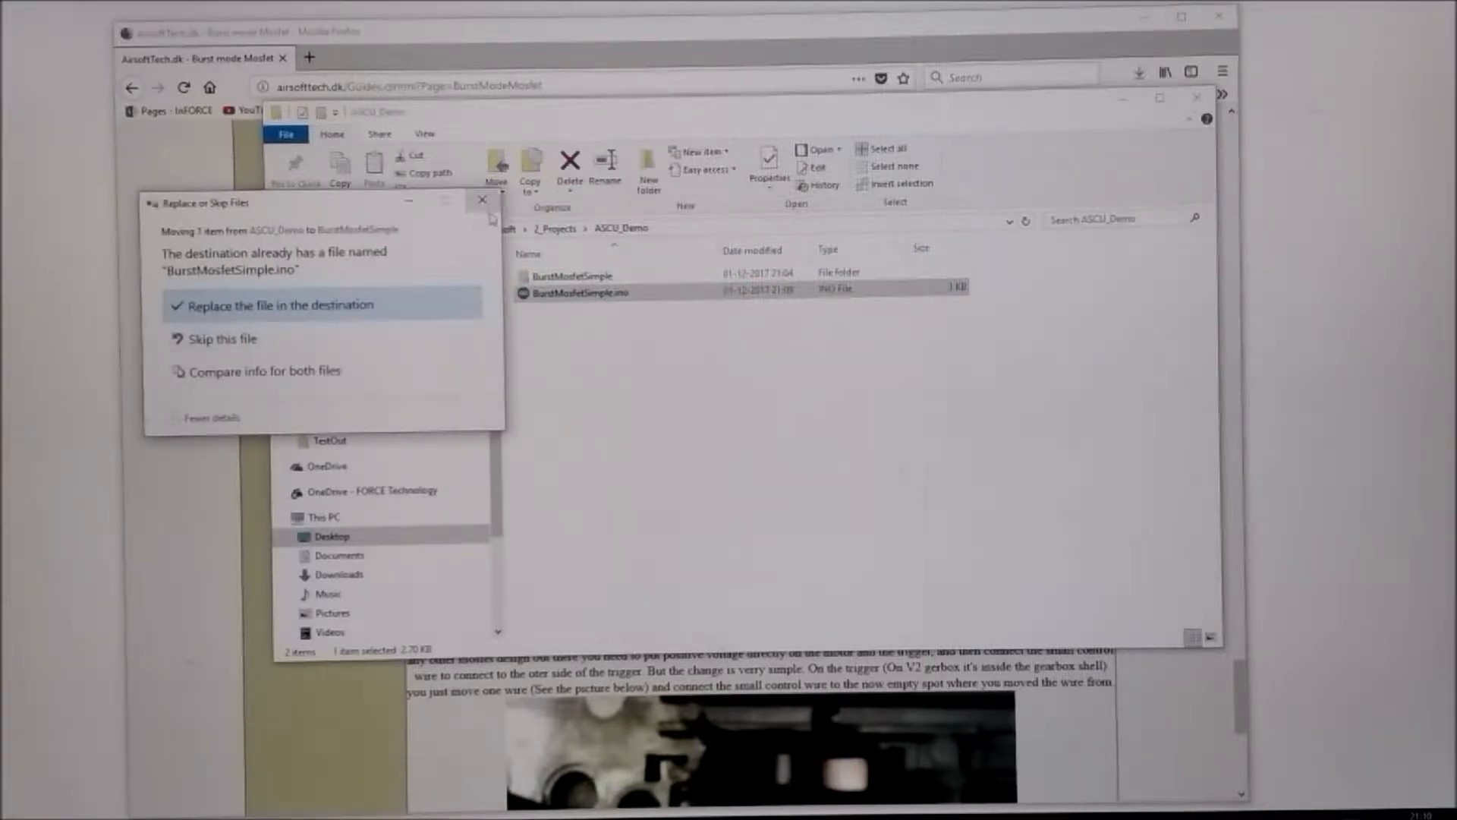
- Replace the existing sketch and open the BurstMosfetSimple folder
click(277, 305)
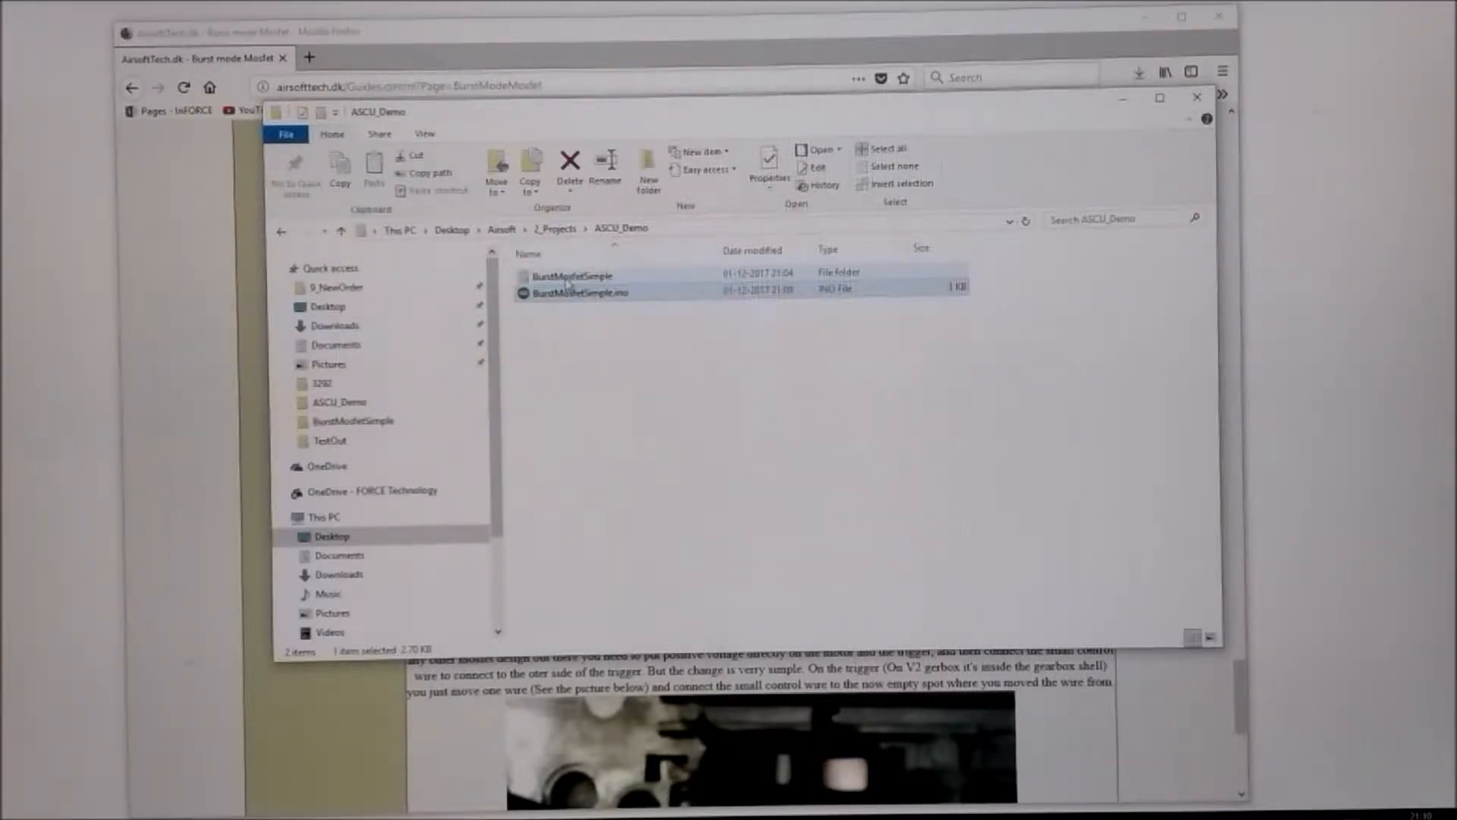
mouse_move(576, 293)
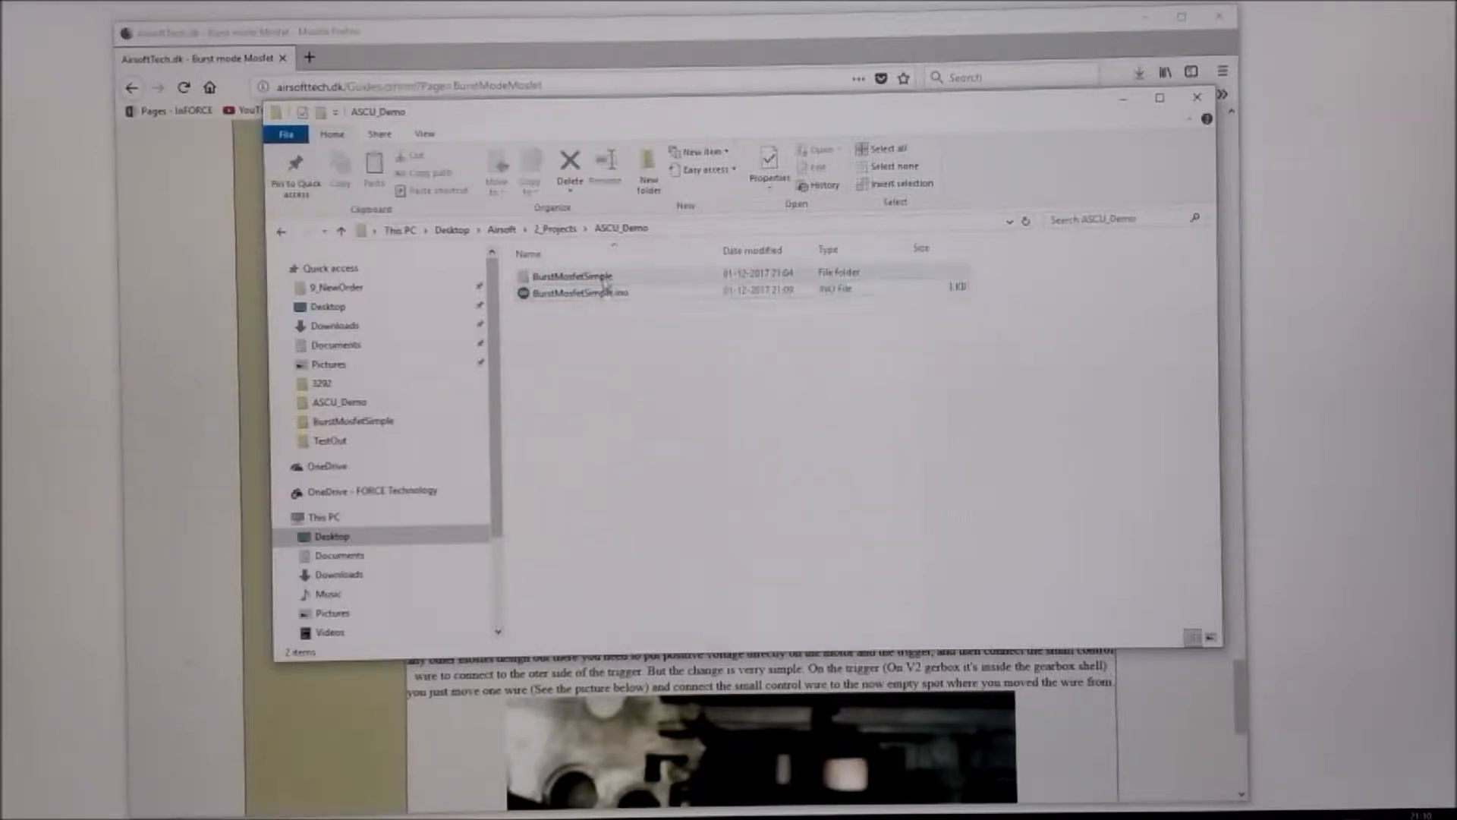
double_click(572, 275)
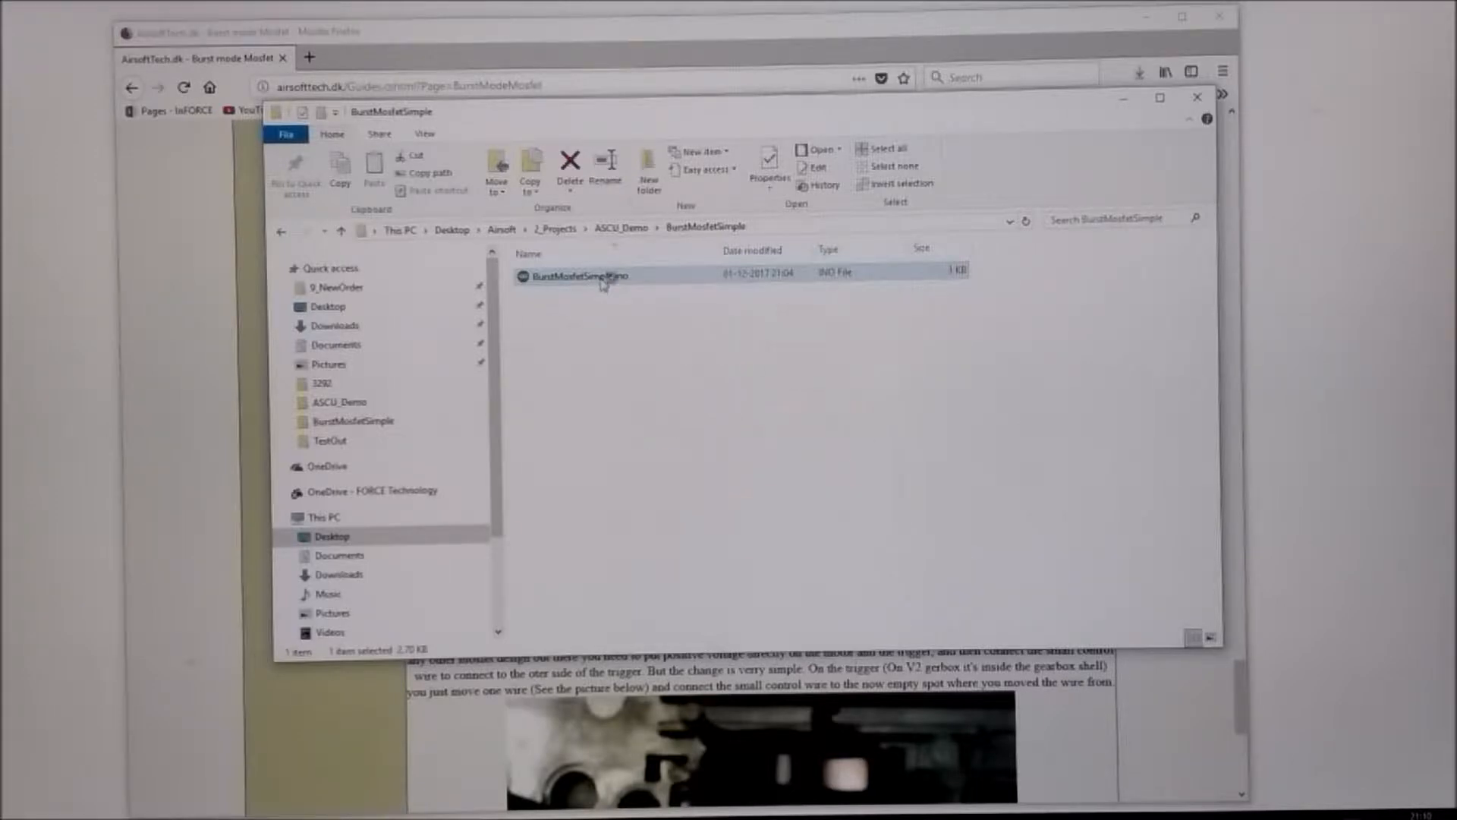
- Launch BurstMosfetSimple.ino in Arduino IDE and select the MOSFET pin number
double_click(578, 275)
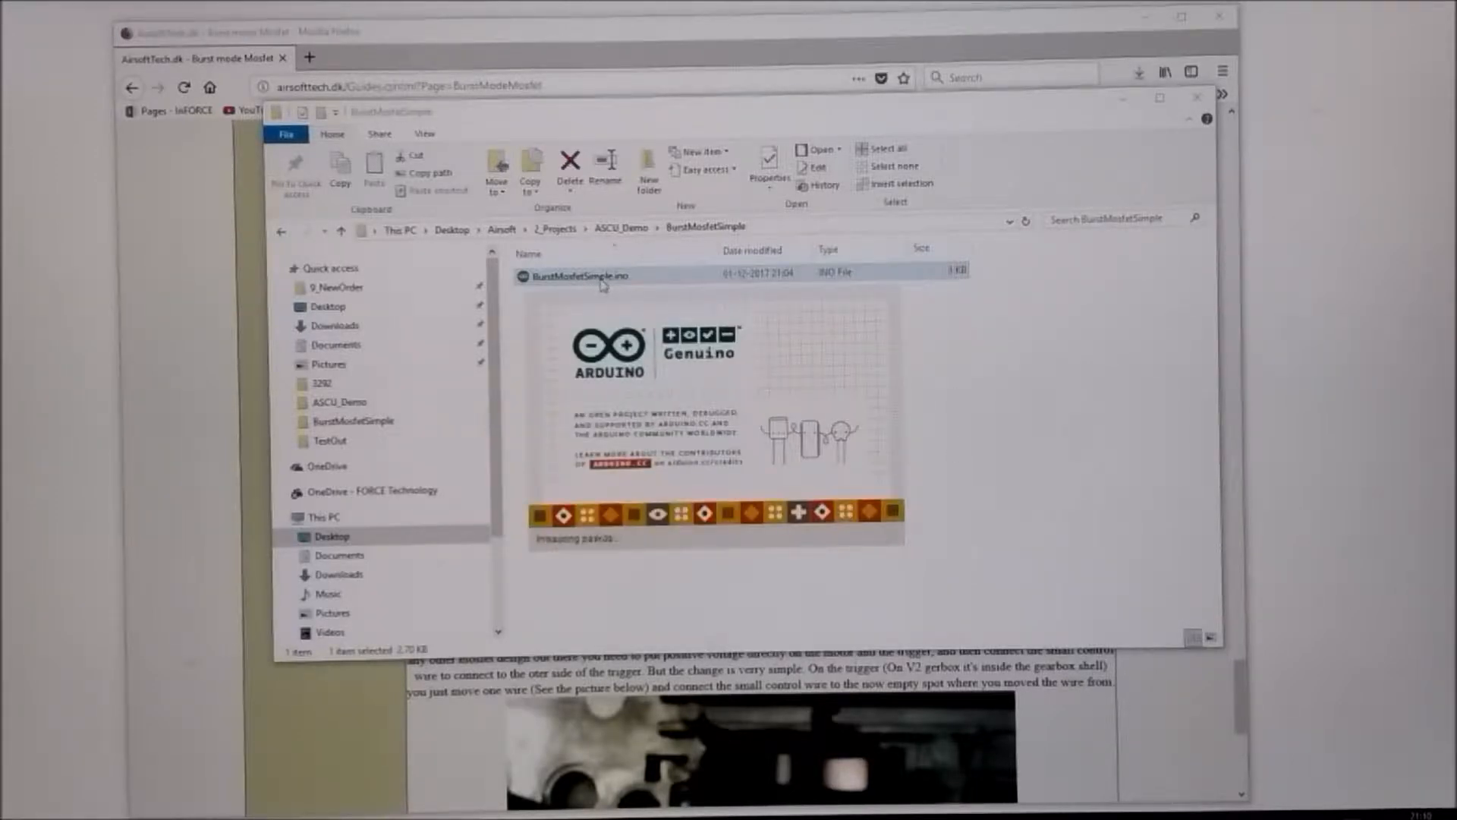
double_click(583, 274)
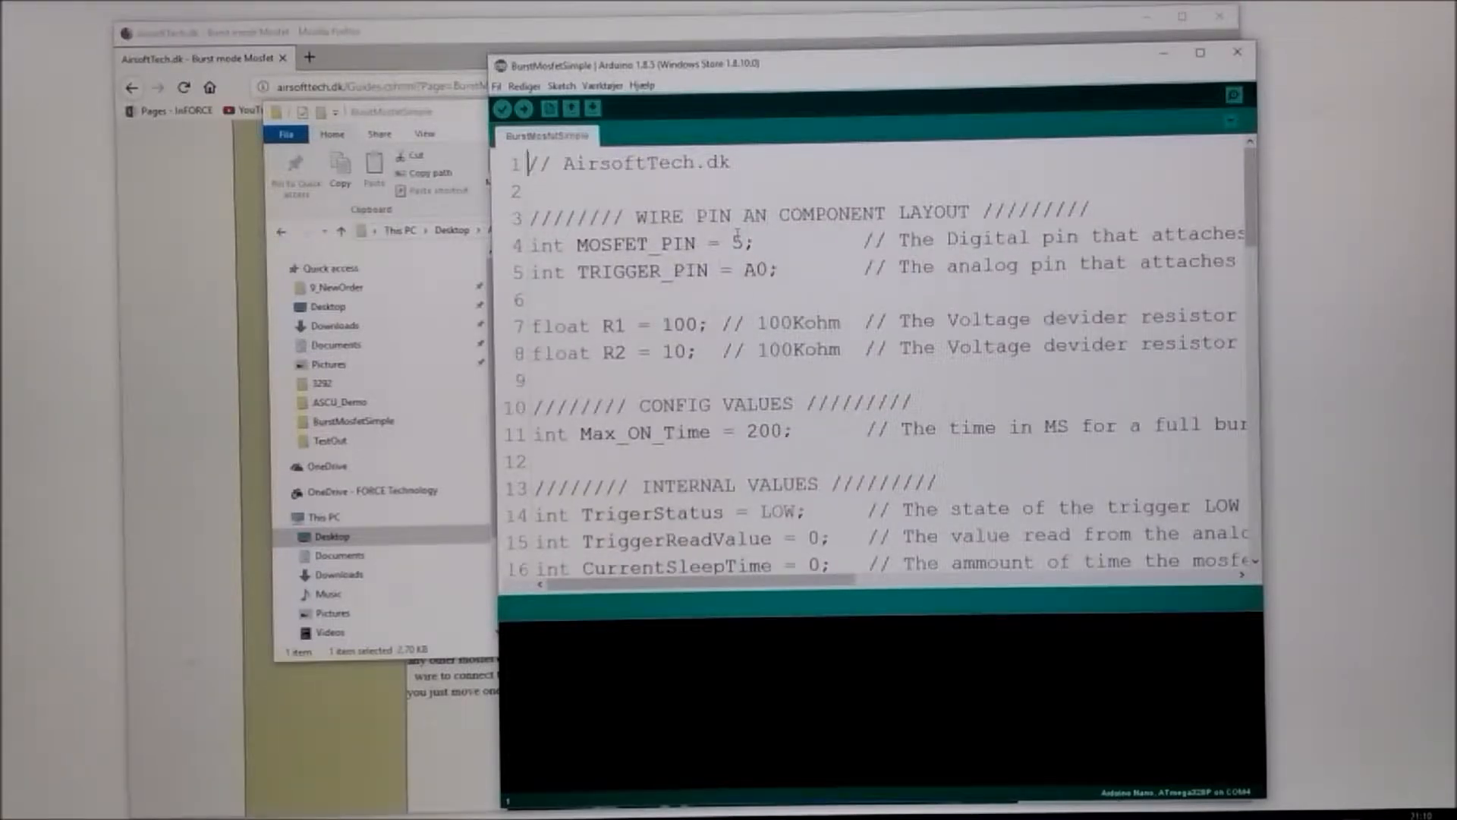
double_click(737, 244)
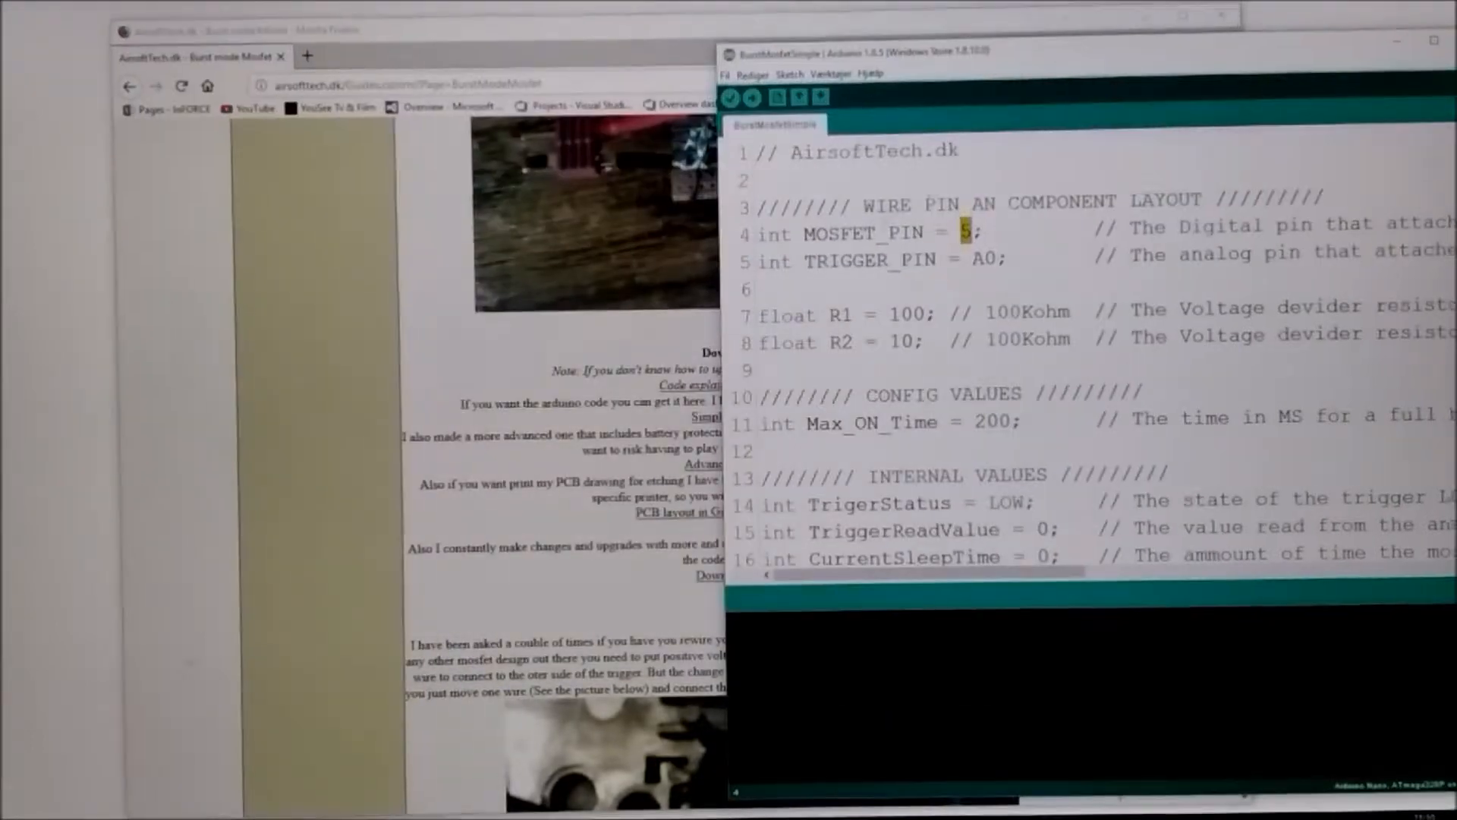
- Return to the Firefox guide and scroll to the PCB layout showing resistor values
double_click(861, 233)
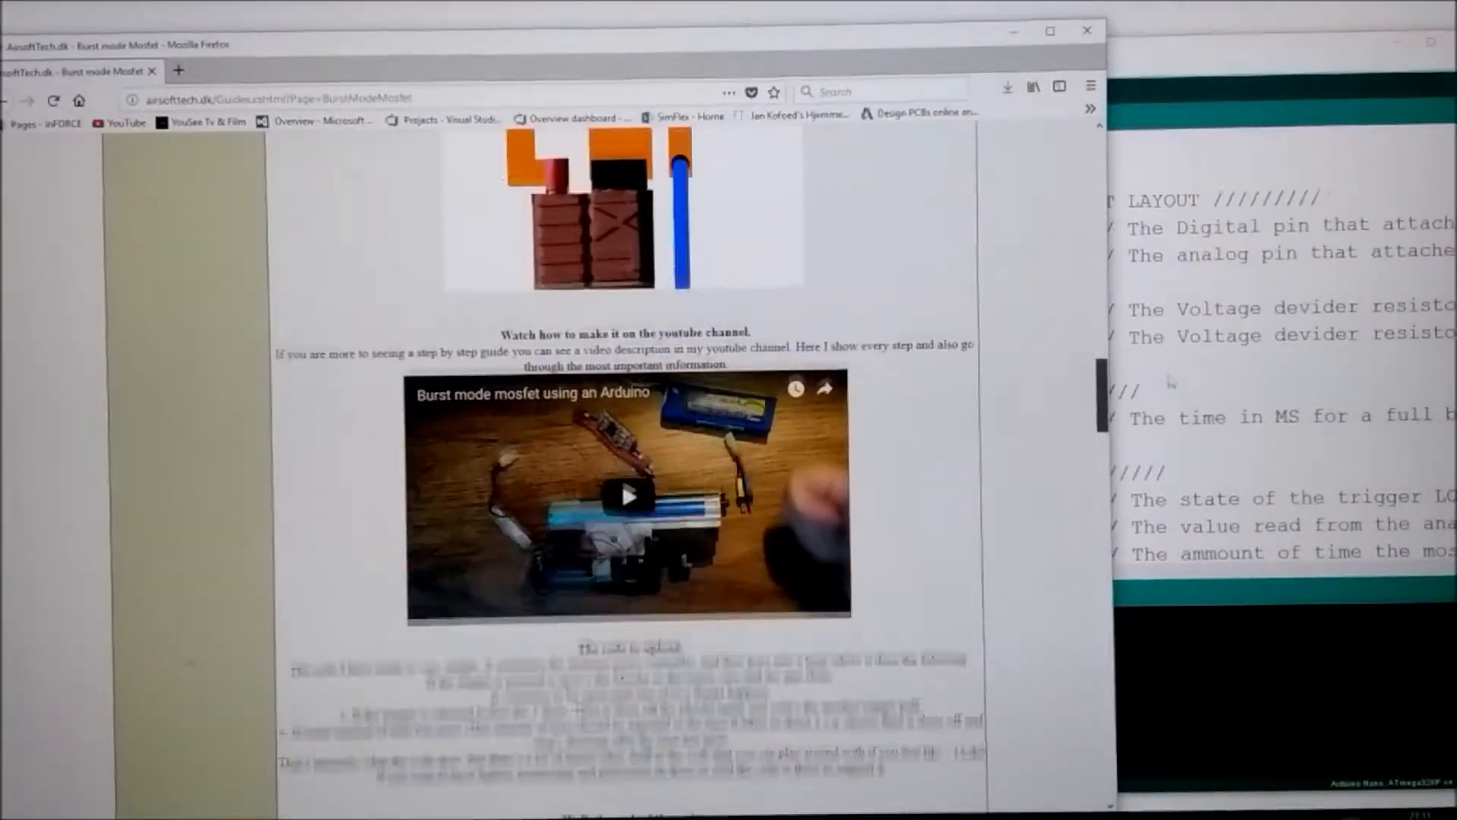
scroll(down, 3)
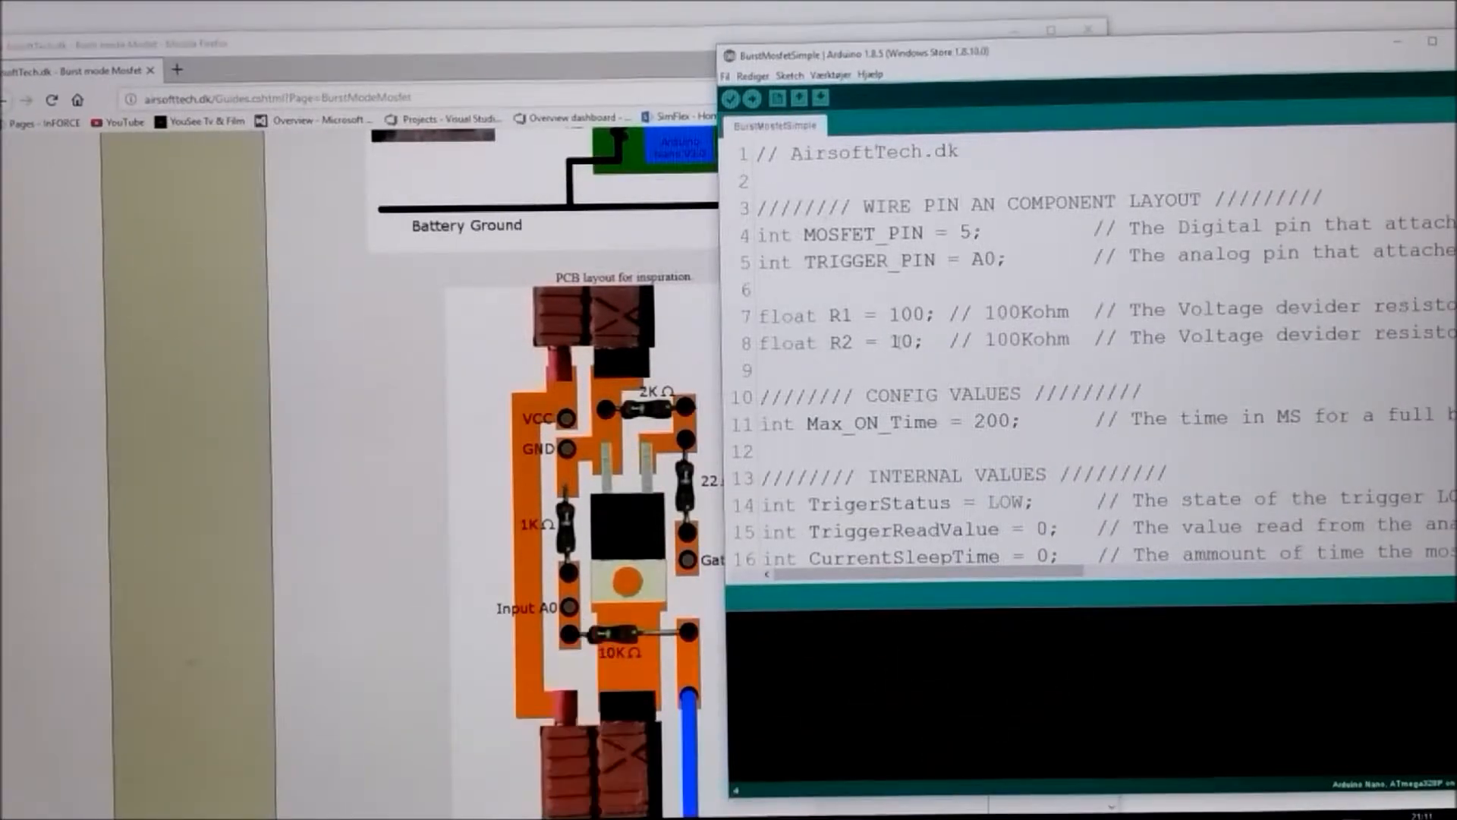
- Change the divider values to R1 = 10 and R2 = 1, then select Max_ON_Time
double_click(839, 314)
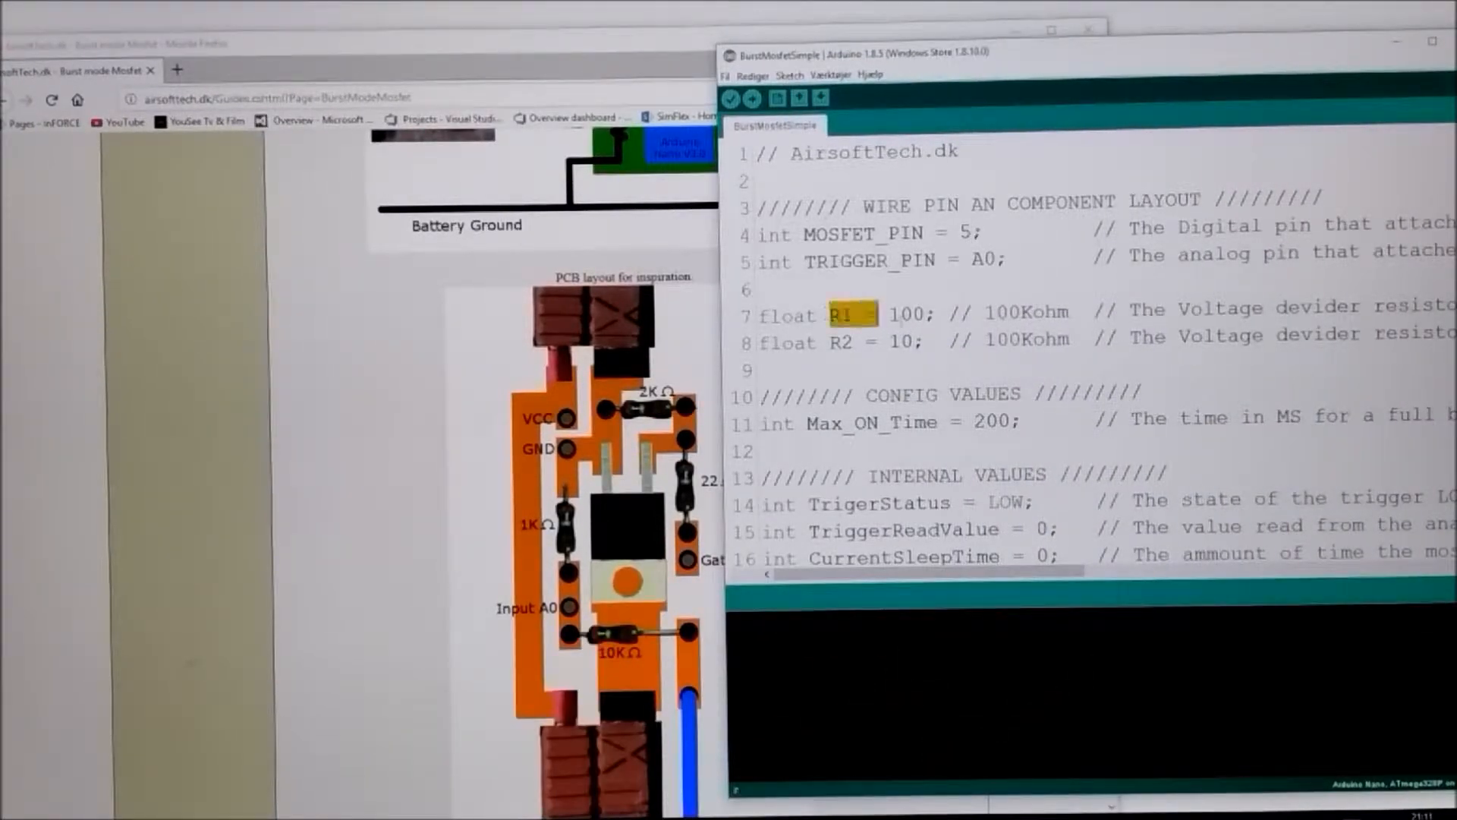
drag(841, 315, 929, 342)
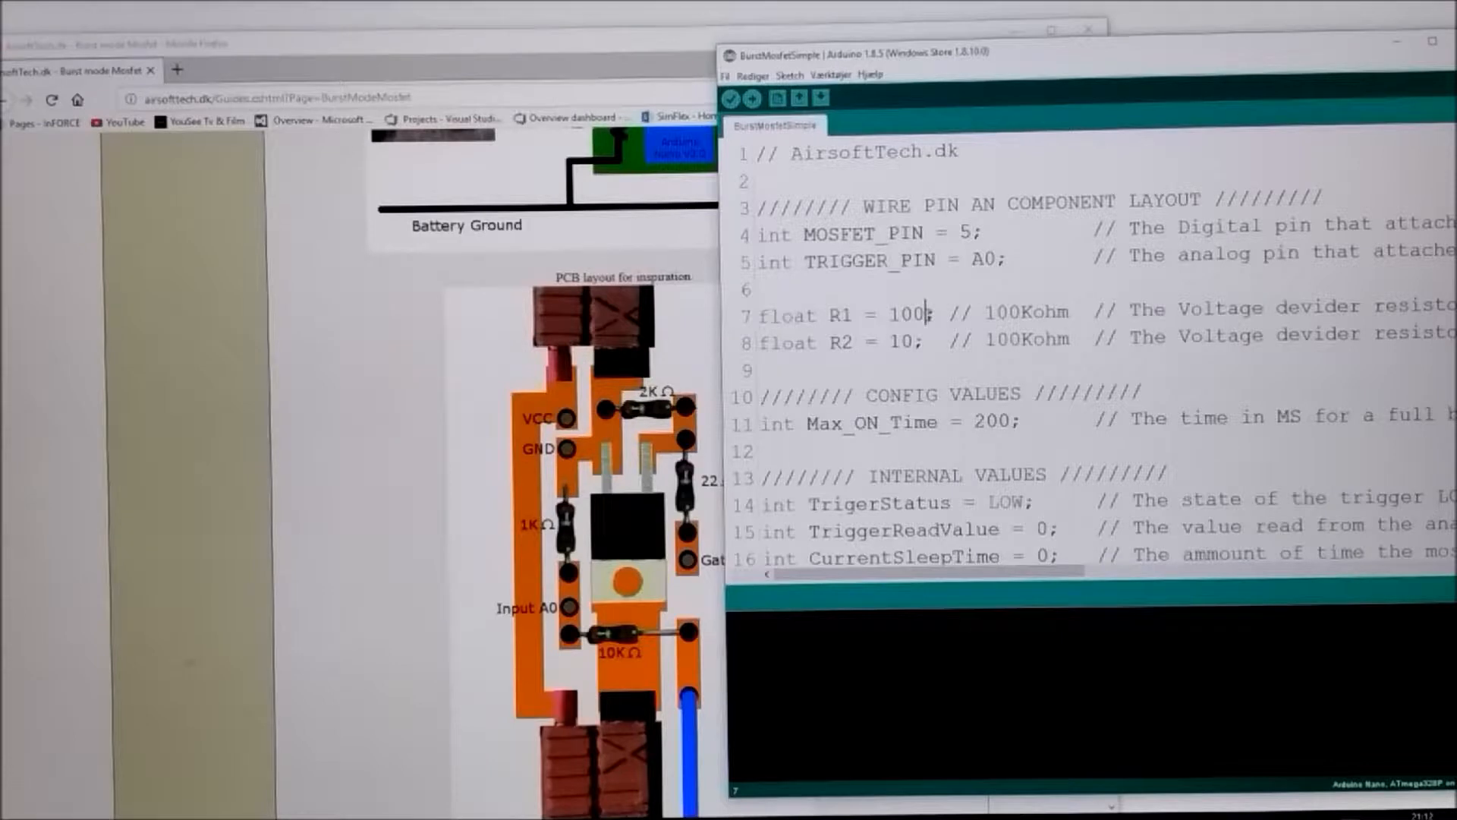
double_click(898, 343)
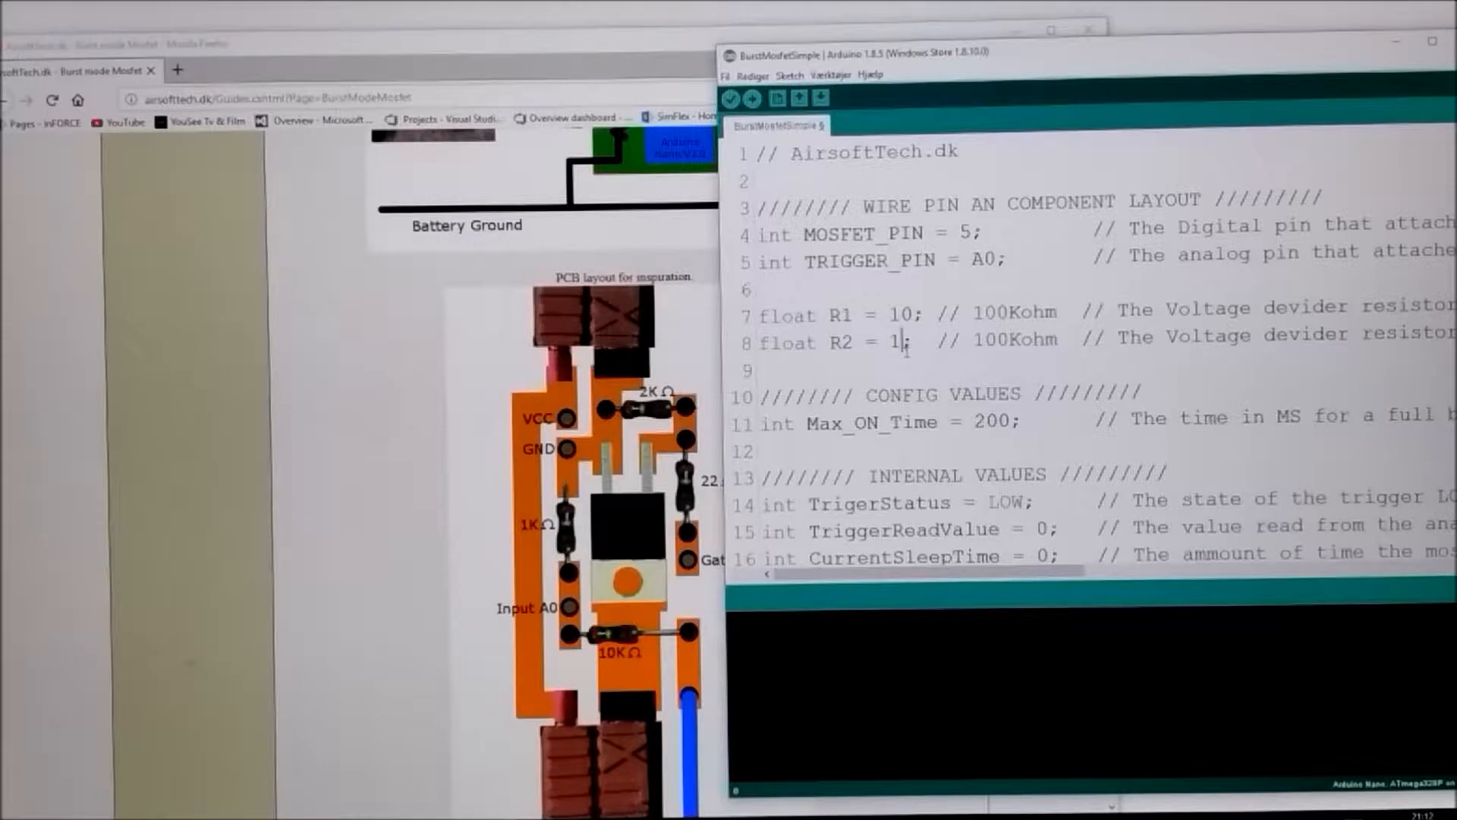
double_click(870, 422)
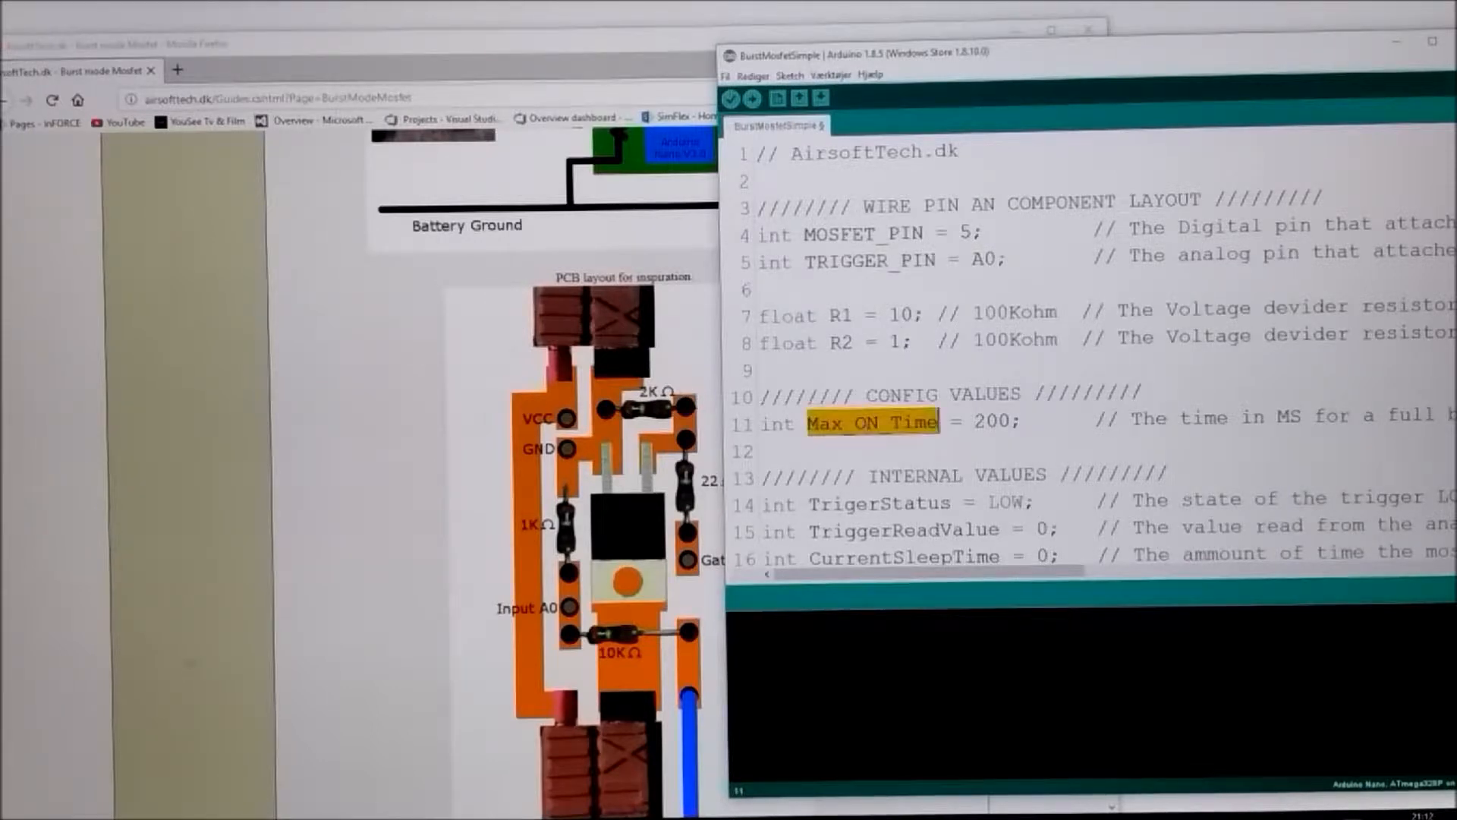
double_click(988, 421)
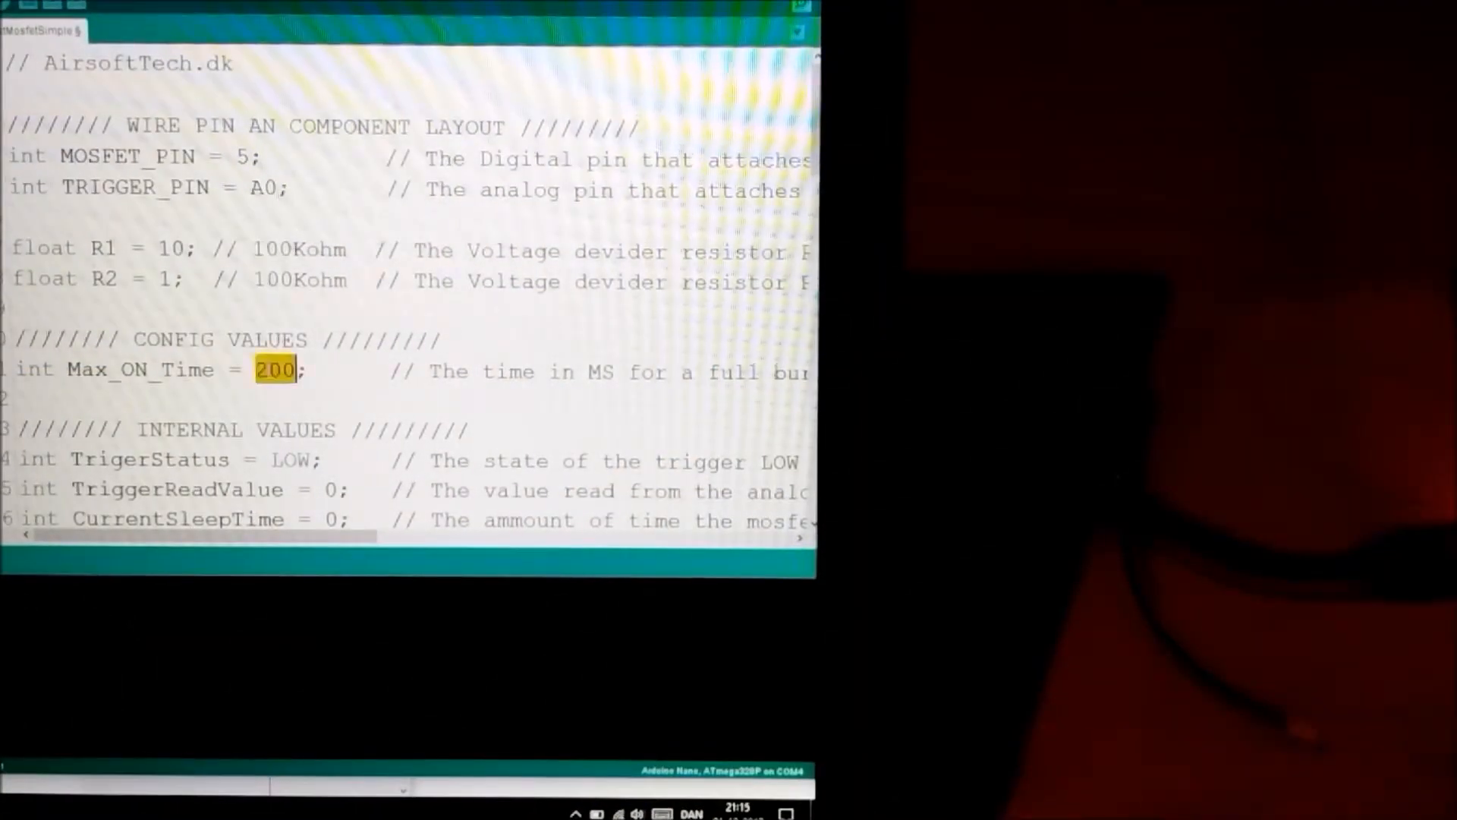
- Set Max_ON_Time to 400 and upload the sketch to the board
text(4)
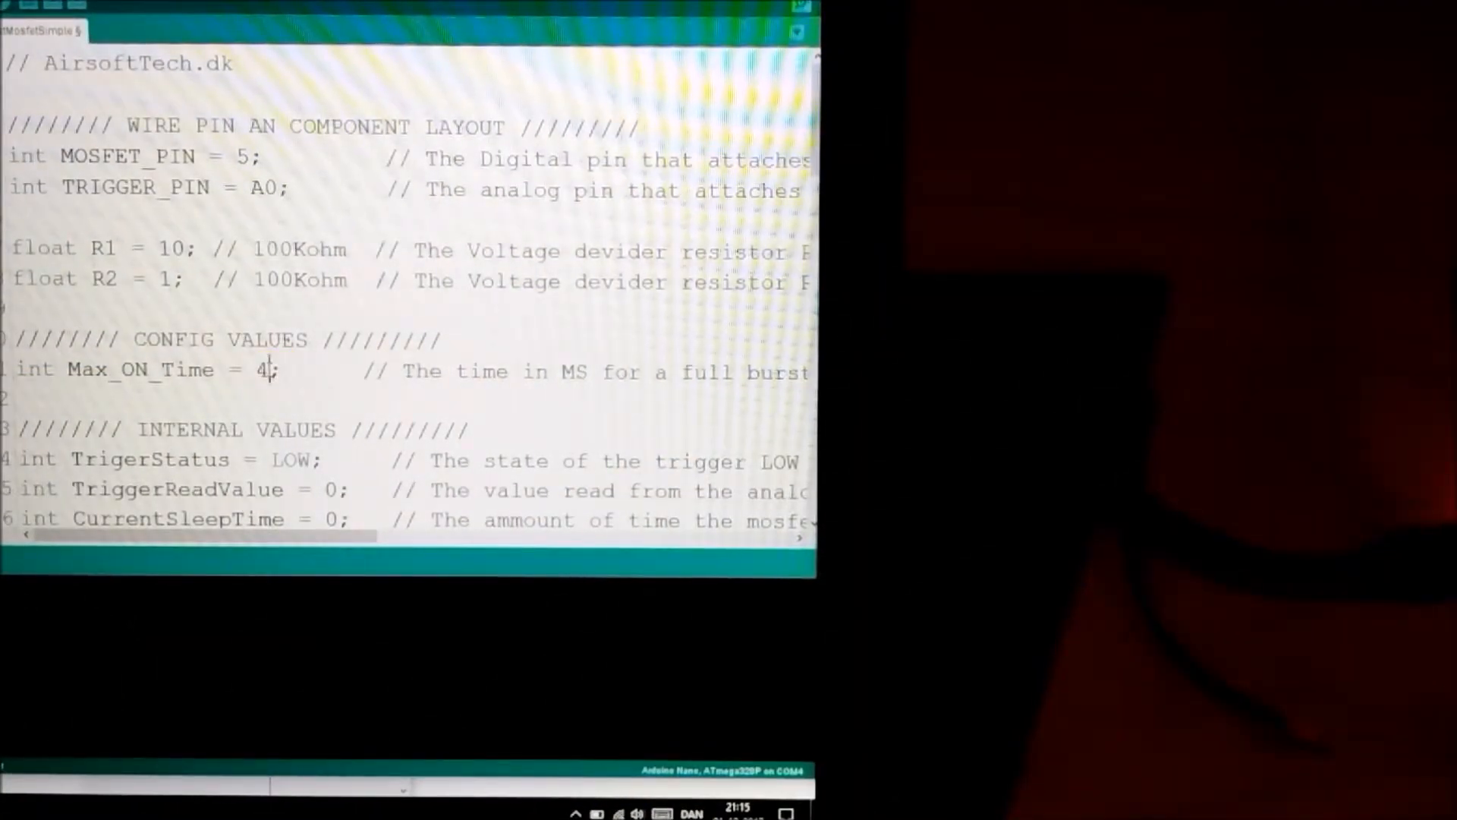
text(00)
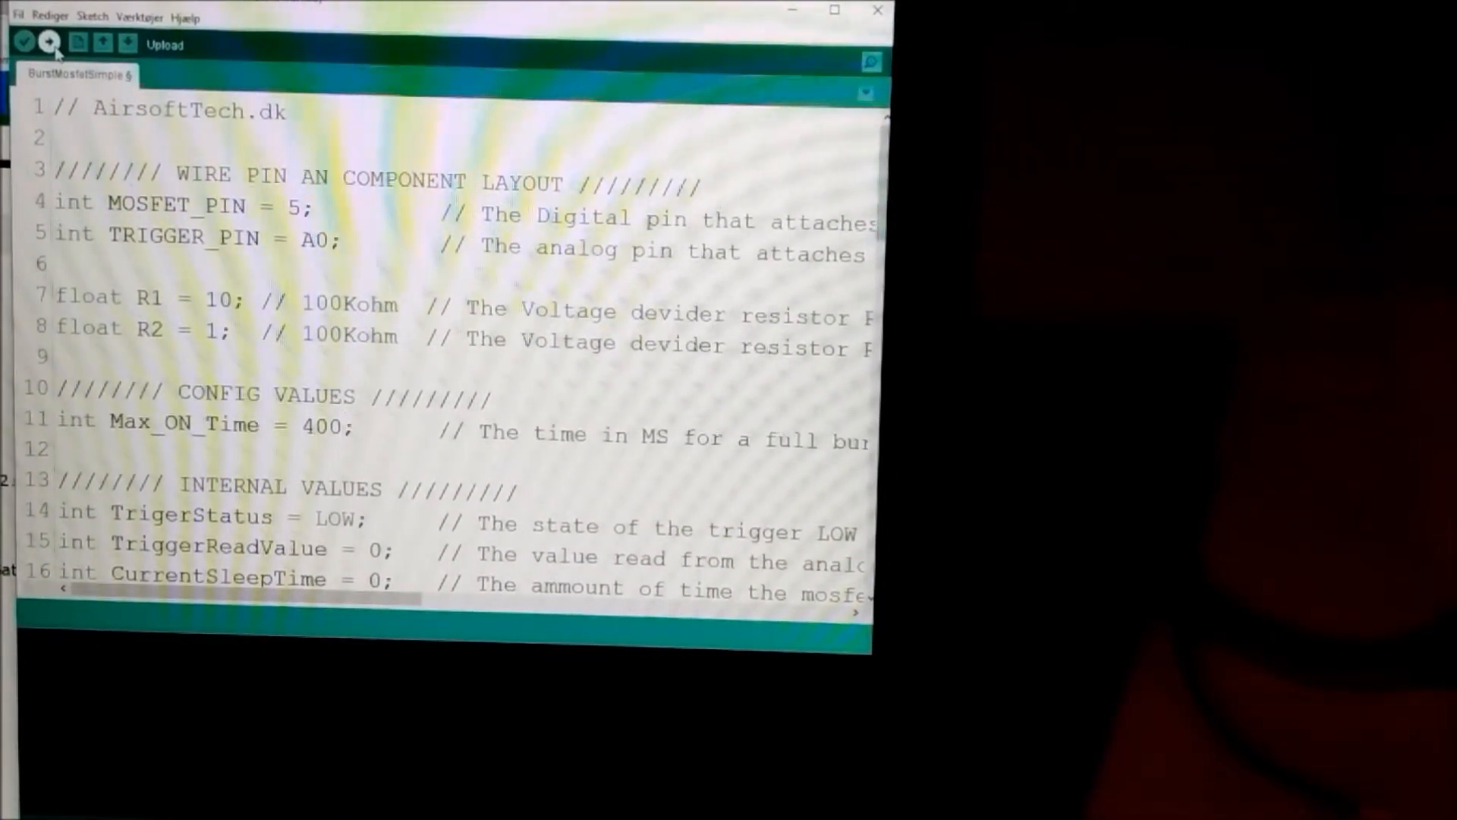
click(48, 44)
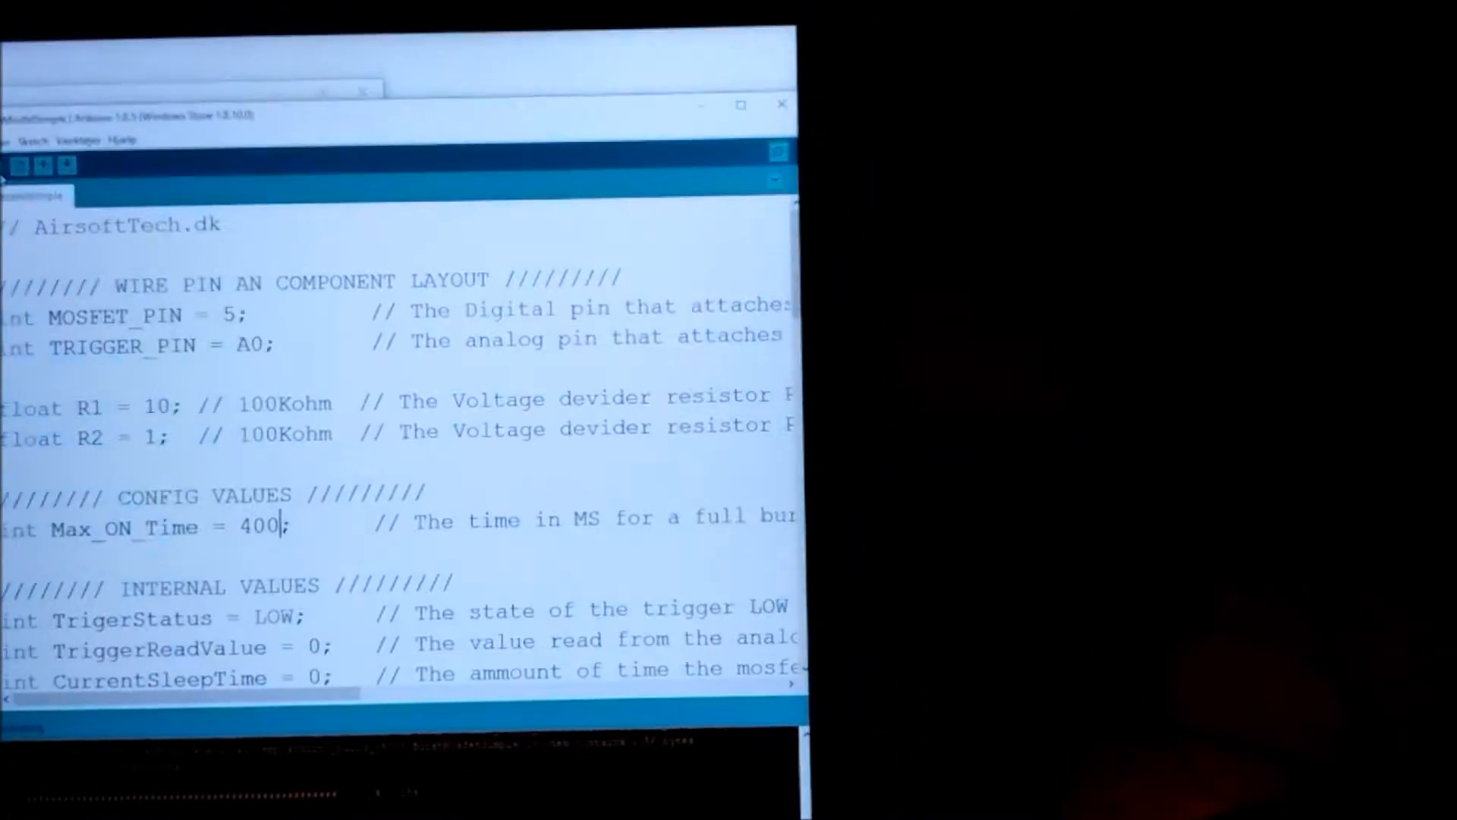
- Restore Max_ON_Time to 200 and upload the sketch again
click(67, 165)
text(2)
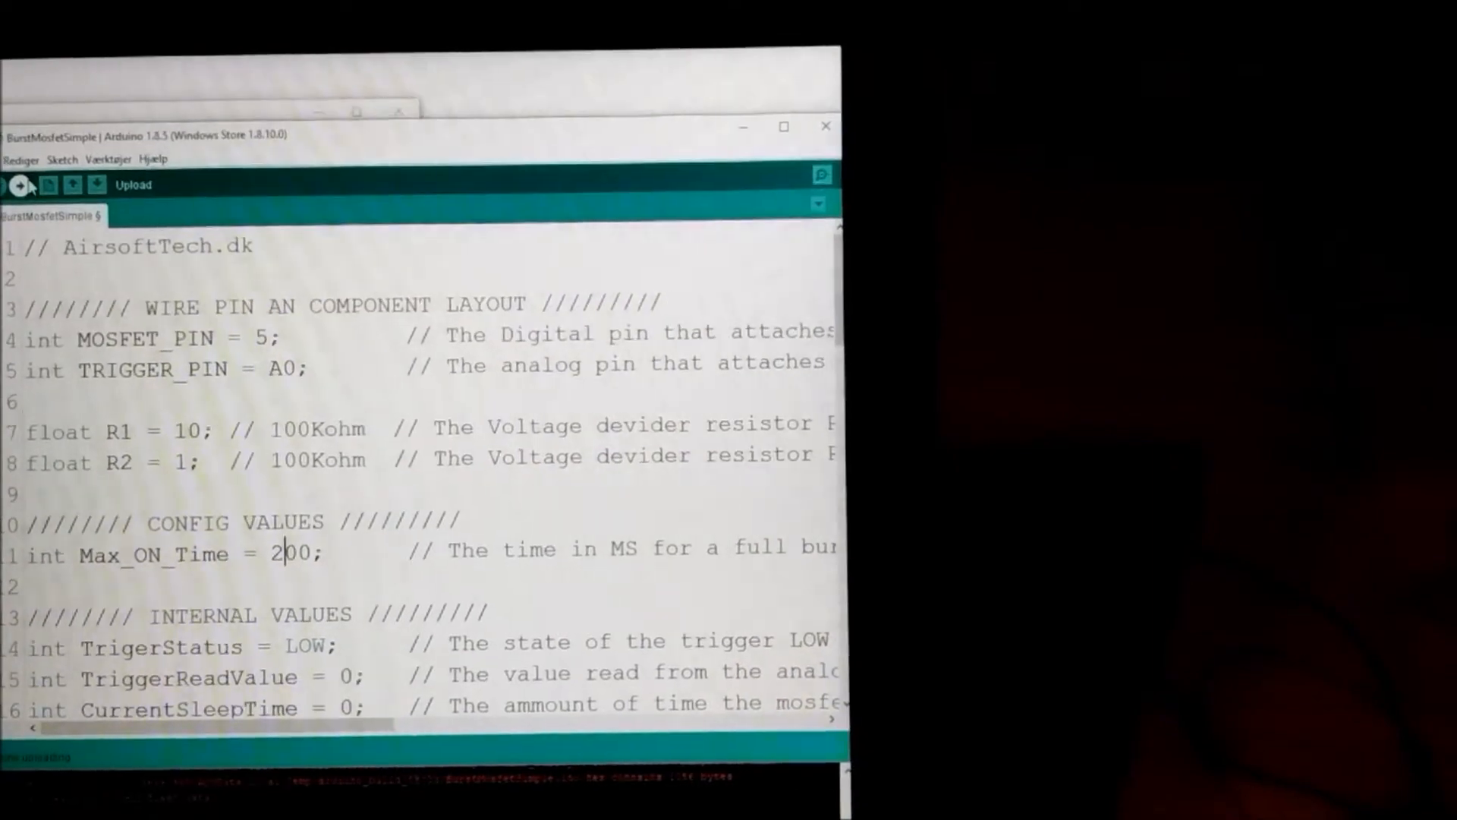
click(18, 183)
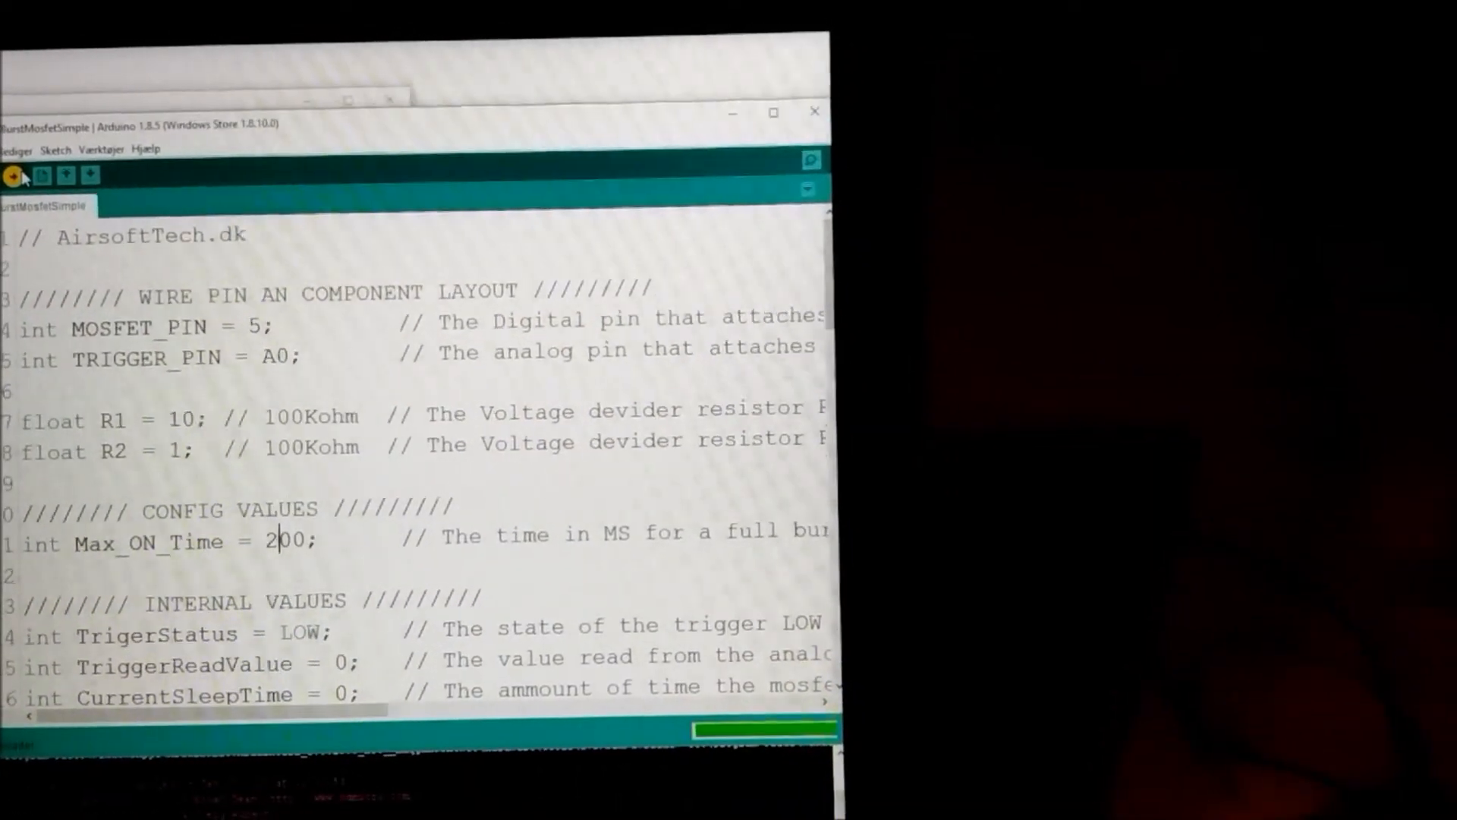
click(13, 181)
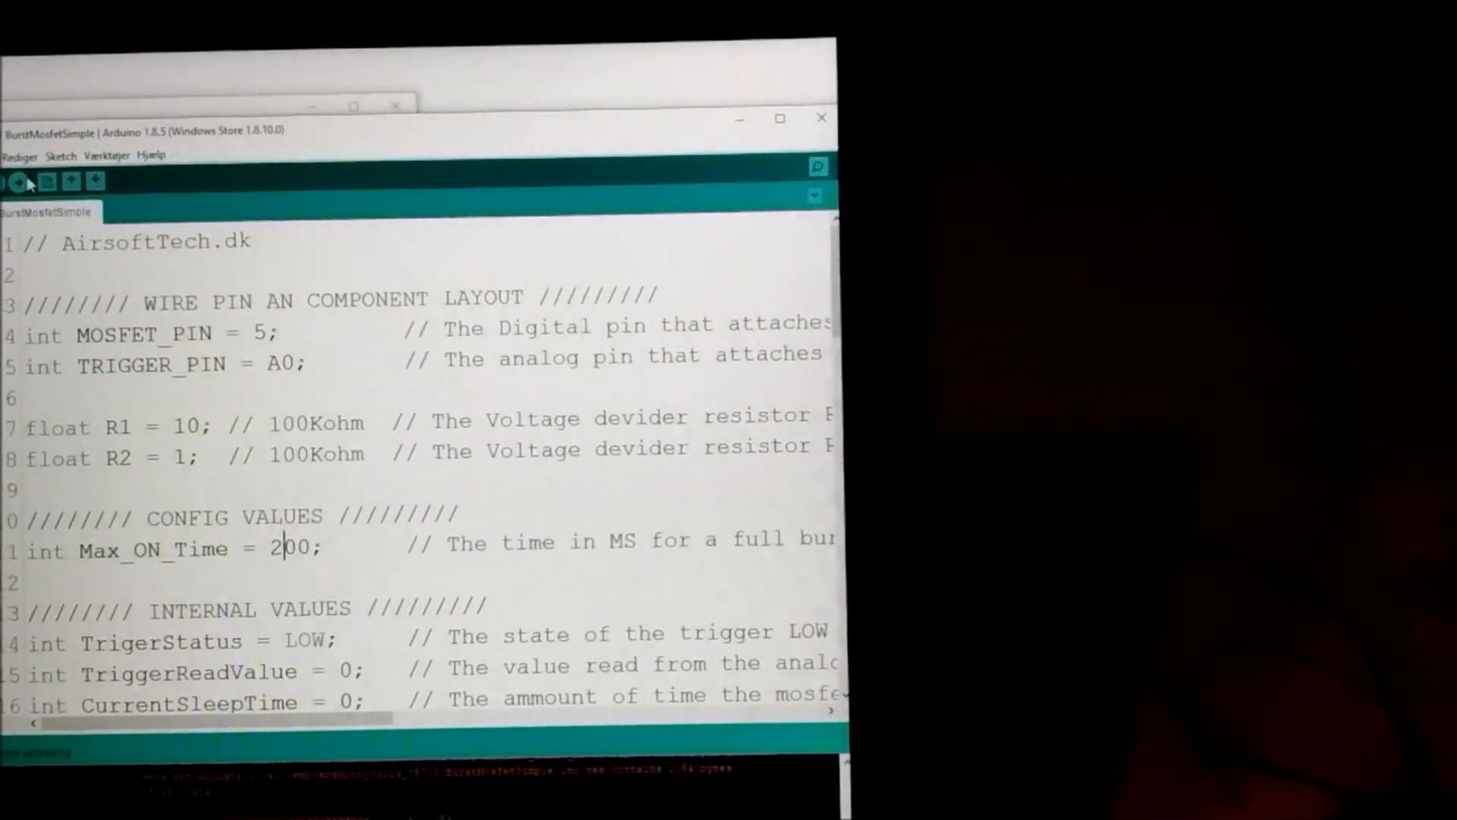